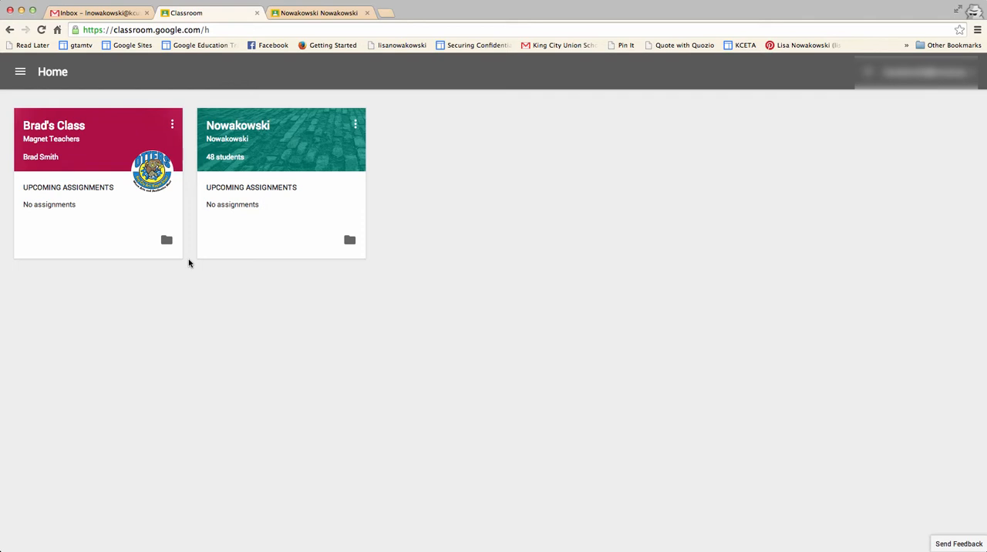
mouse_move(353, 296)
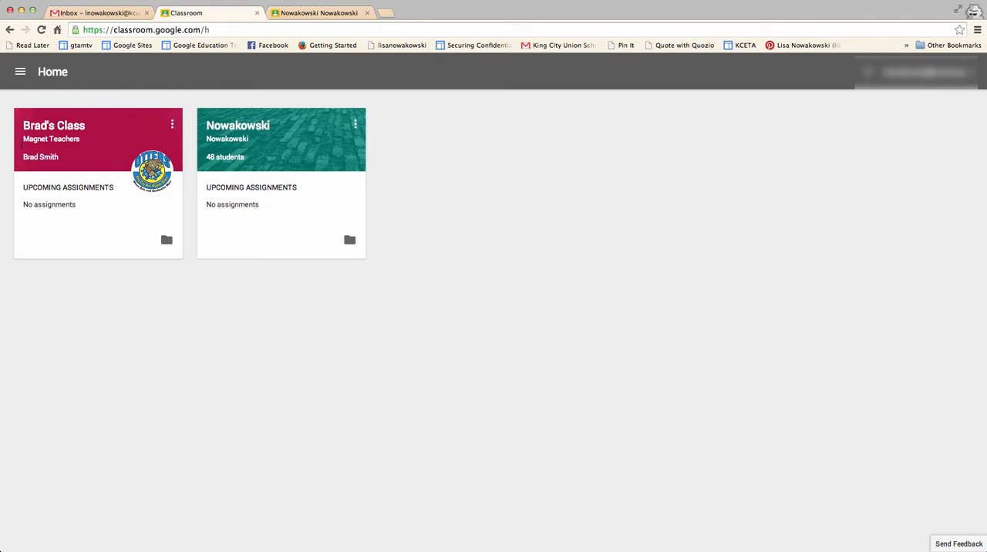
mouse_move(59, 106)
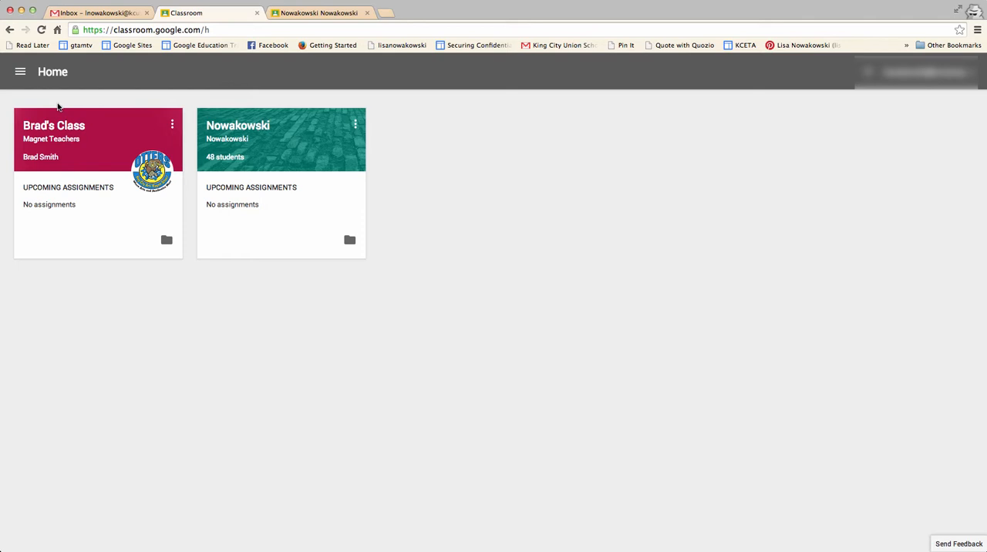
mouse_move(308, 112)
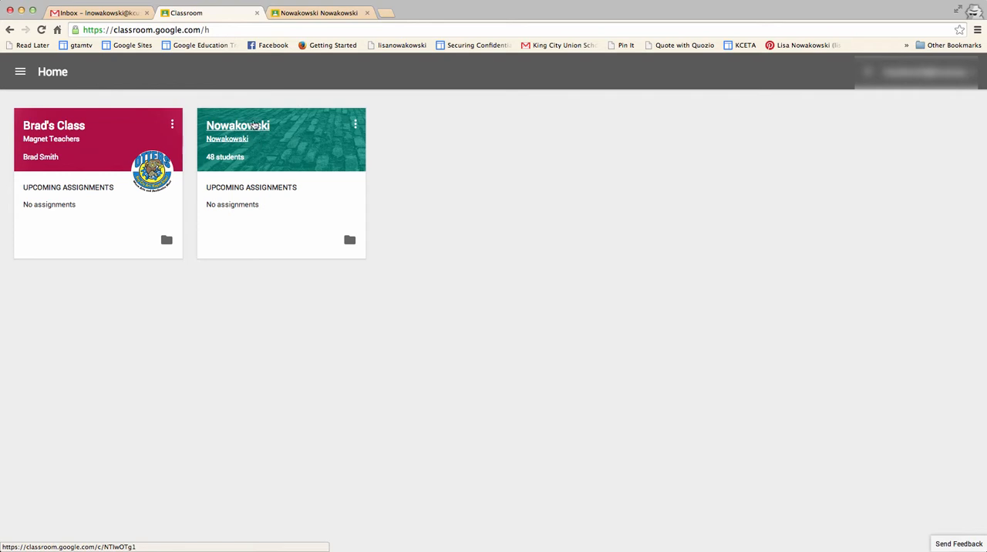
- Enter the Nowakowski class and look down its stream of announcements
left_click(238, 125)
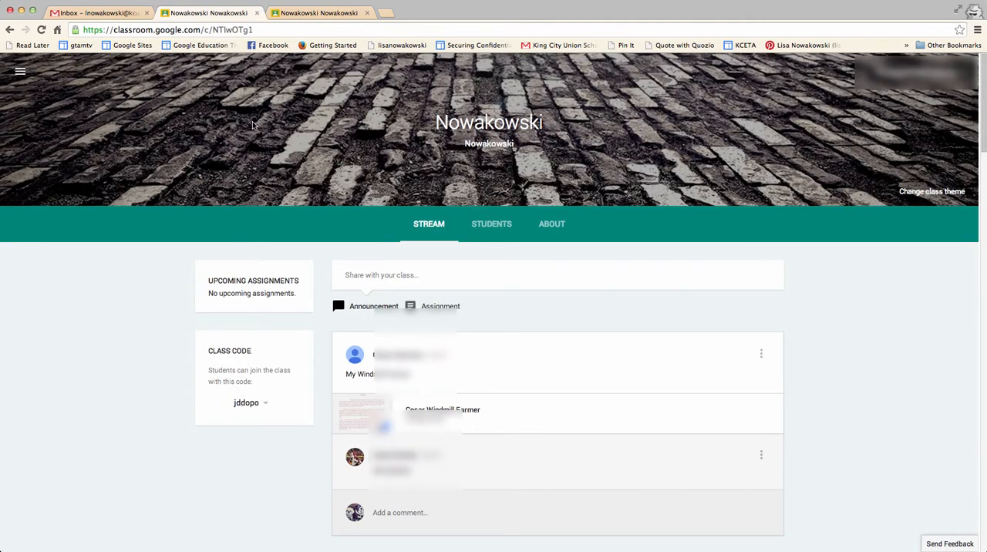
mouse_move(348, 257)
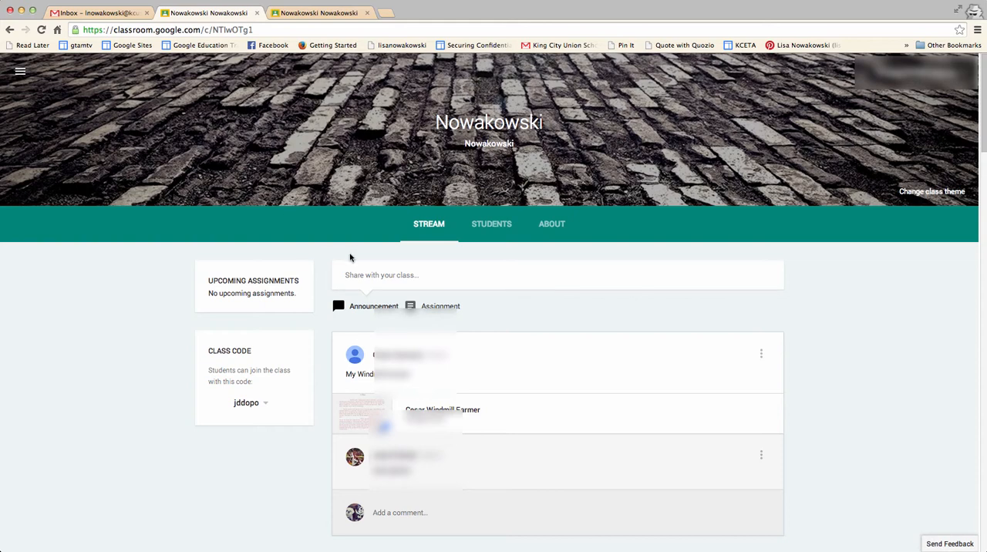
scroll("down", 3)
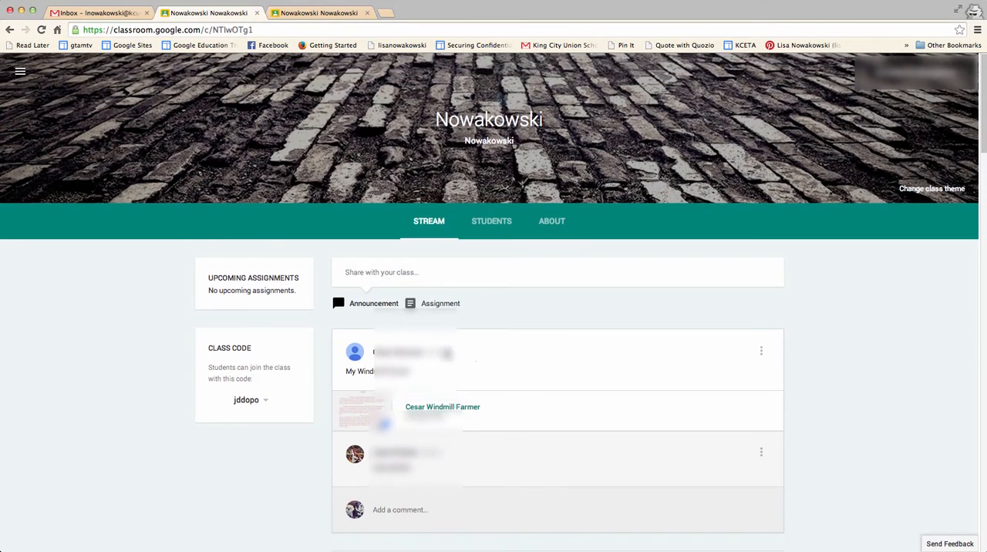
mouse_move(478, 421)
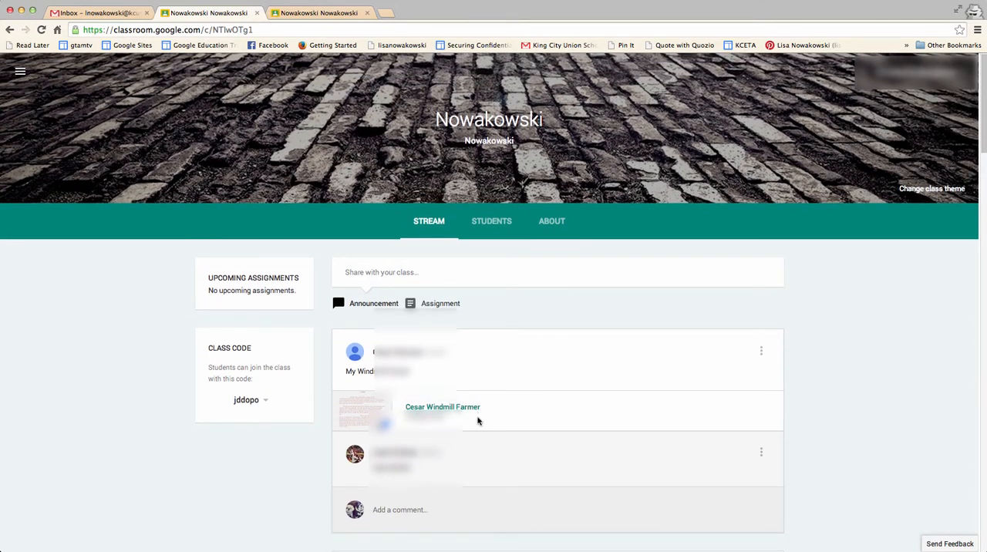
mouse_move(472, 421)
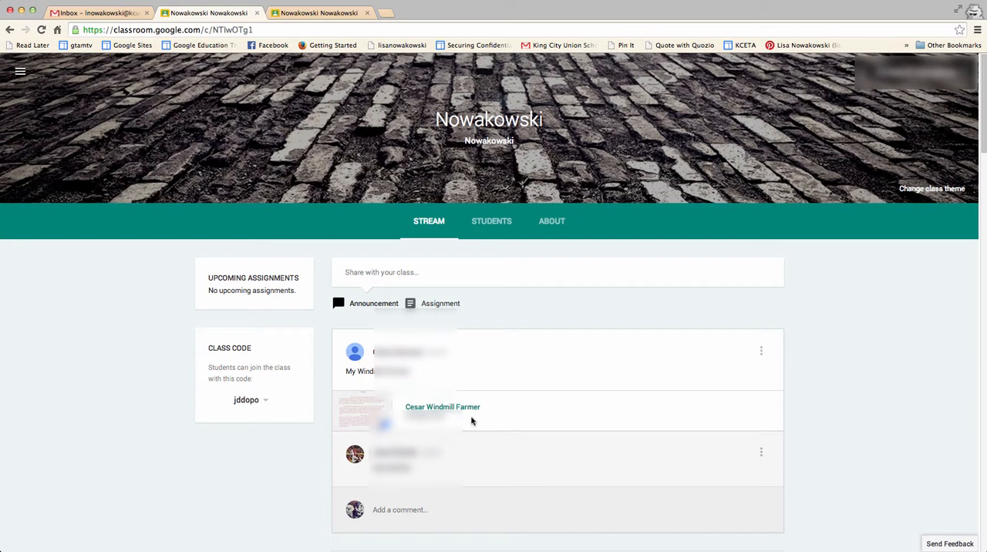
mouse_move(459, 390)
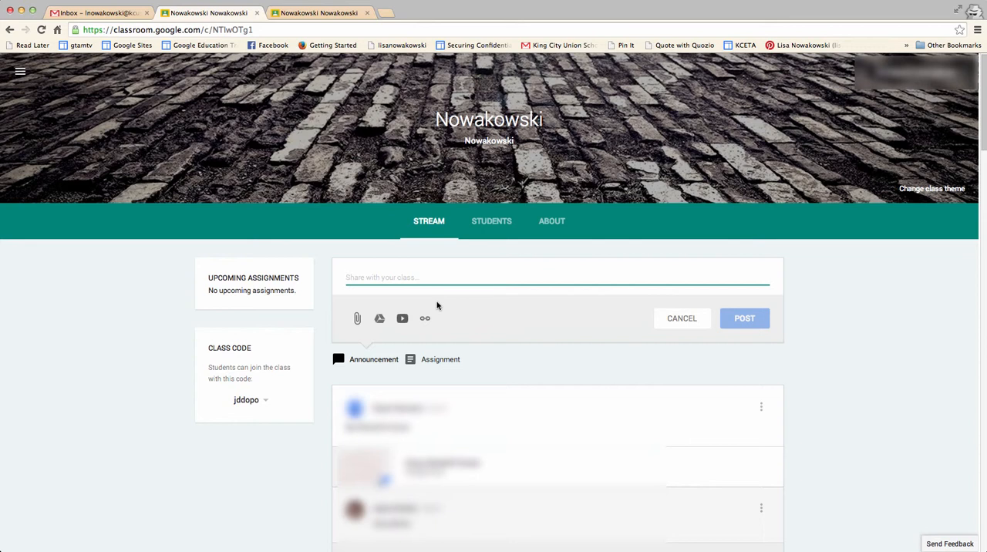
- Draft the announcement "How is everyone understanding tonight's homework?" without posting it
type("How")
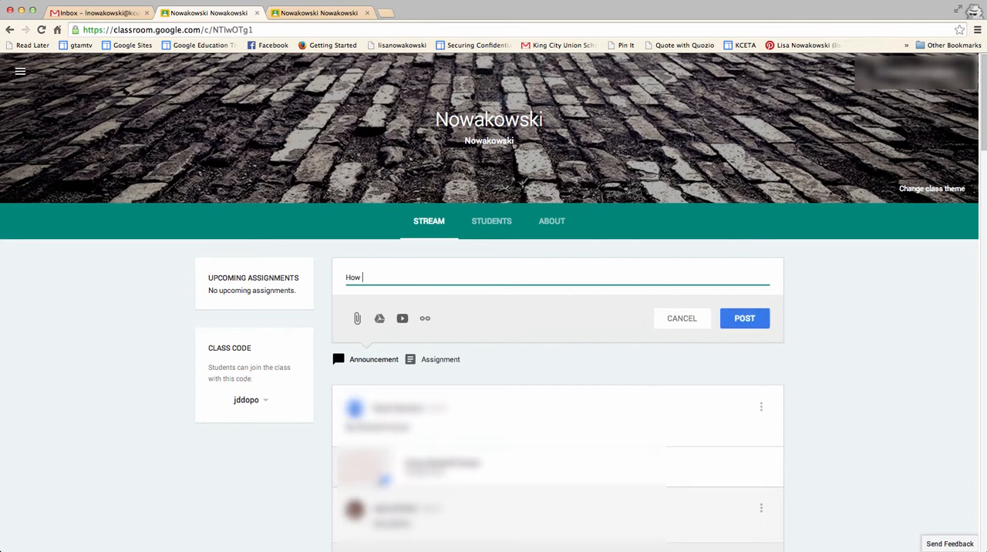
type("is everyone understan")
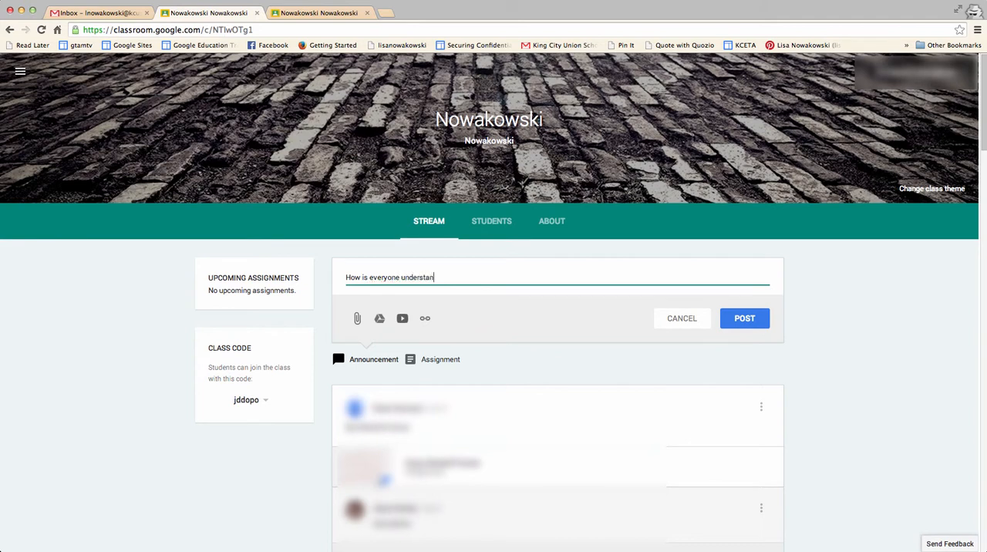
type("ding tonight")
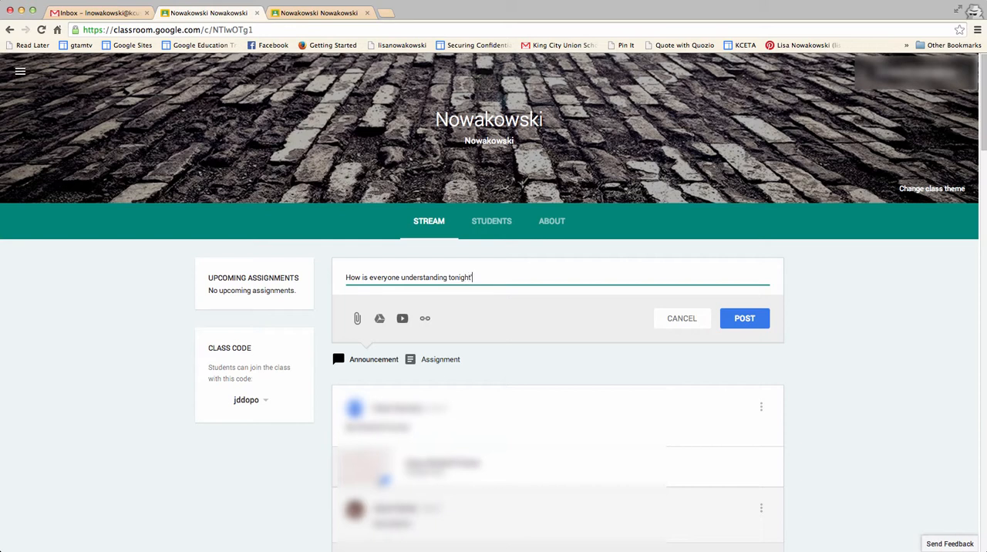
type("'s homework?")
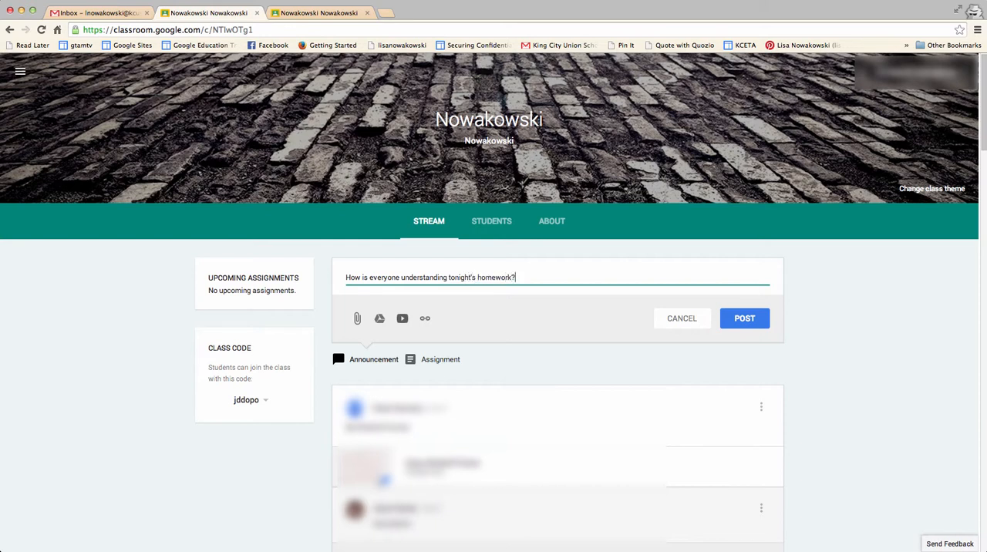
mouse_move(357, 317)
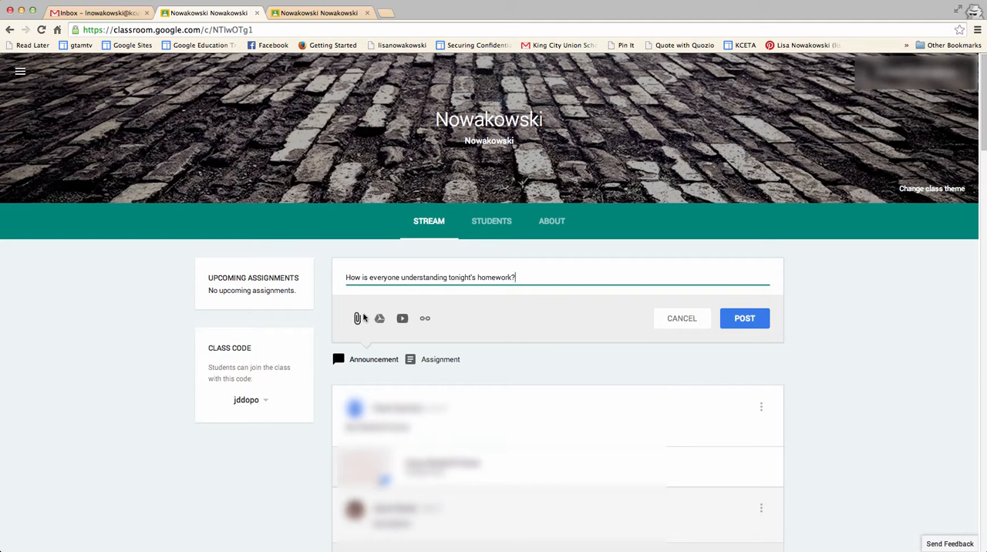
left_click(356, 318)
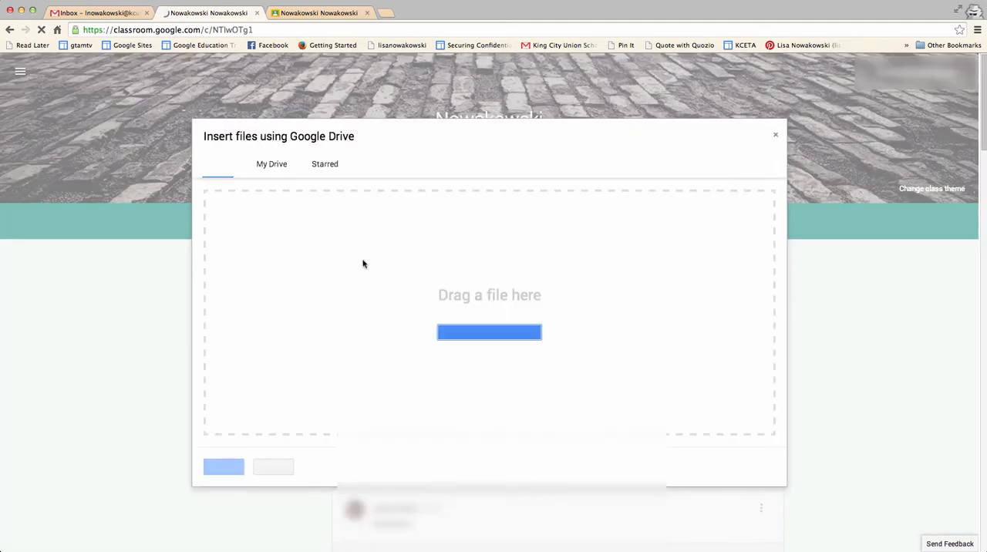
left_click(217, 164)
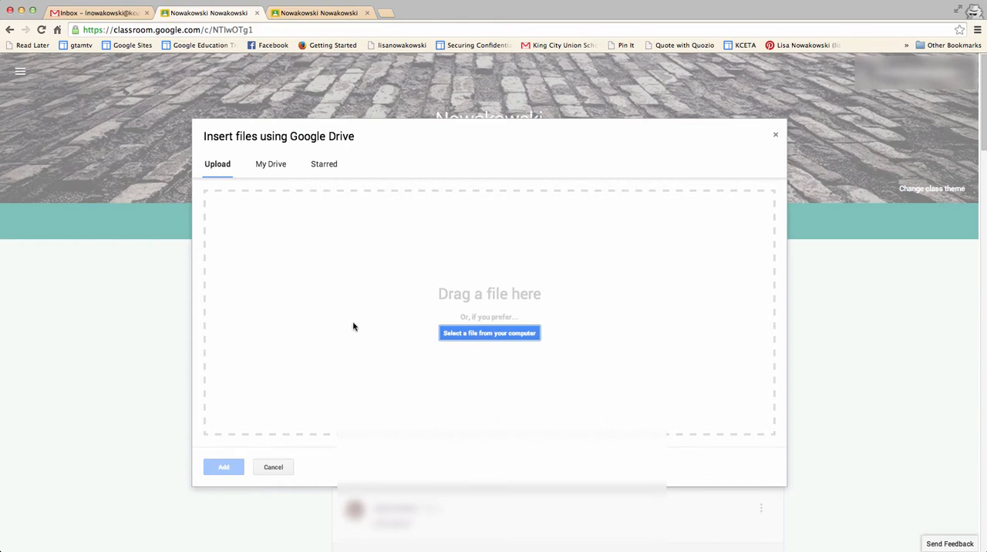
mouse_move(276, 466)
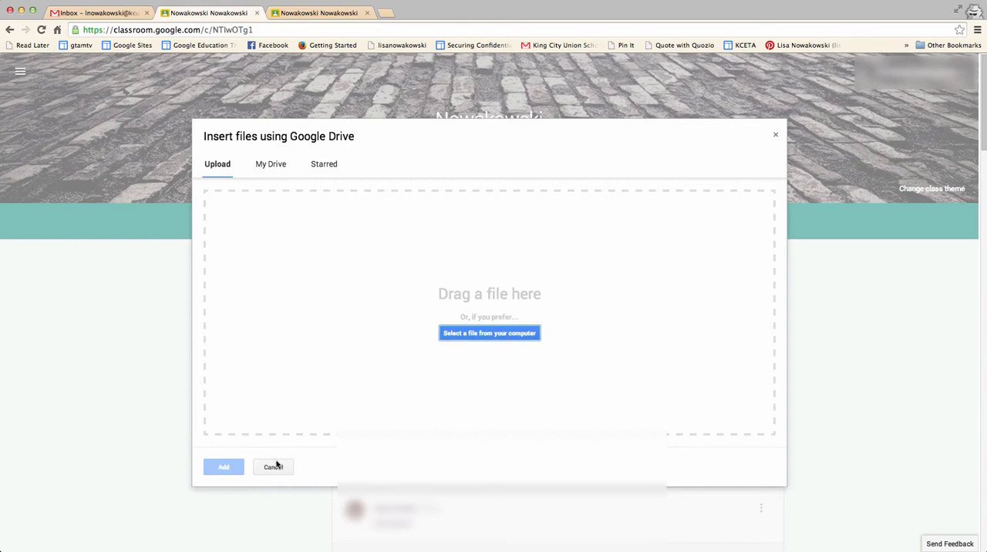
left_click(273, 466)
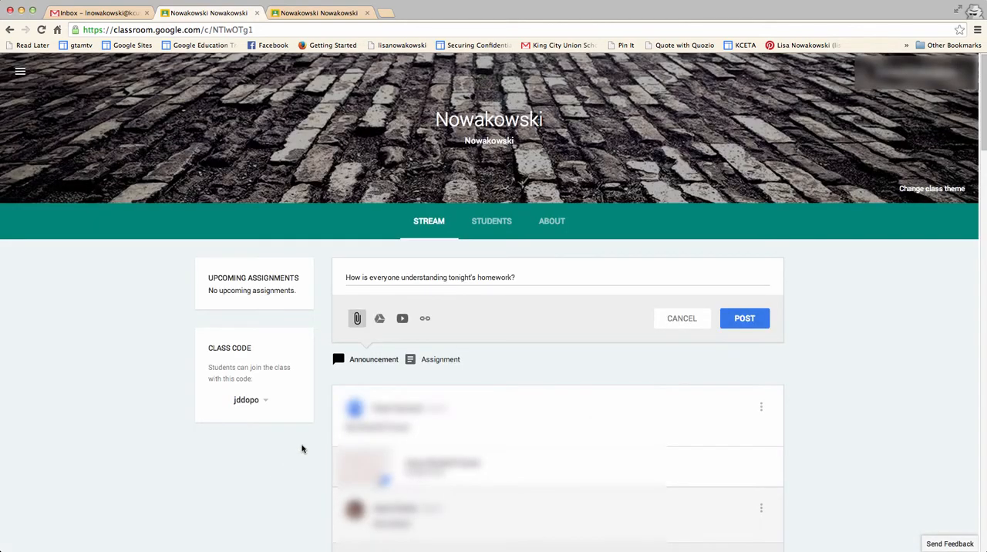
mouse_move(380, 317)
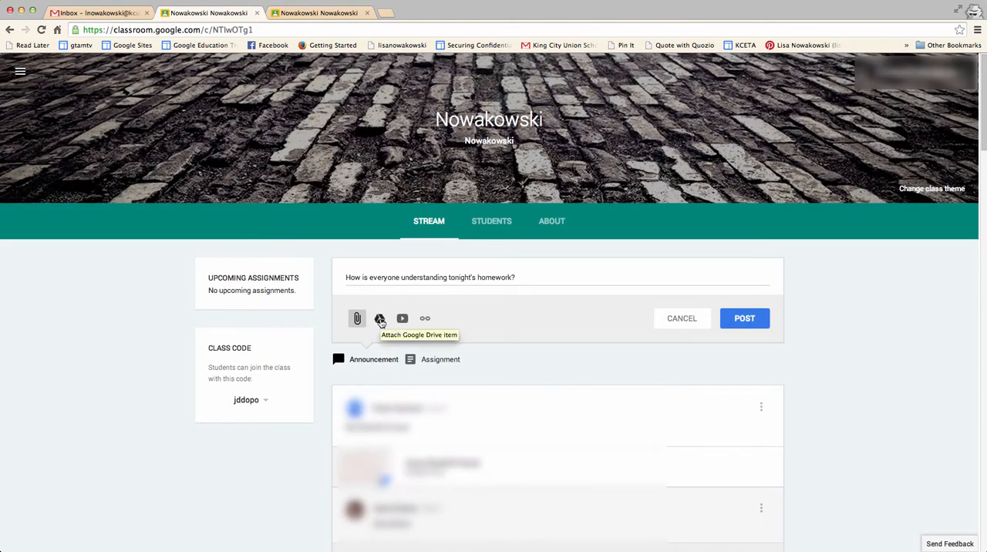
mouse_move(401, 317)
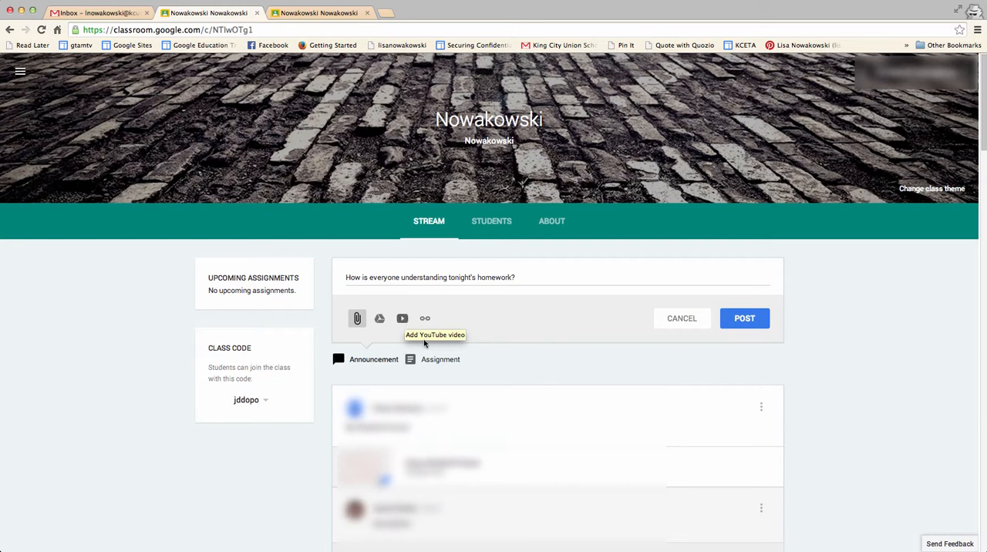
mouse_move(425, 318)
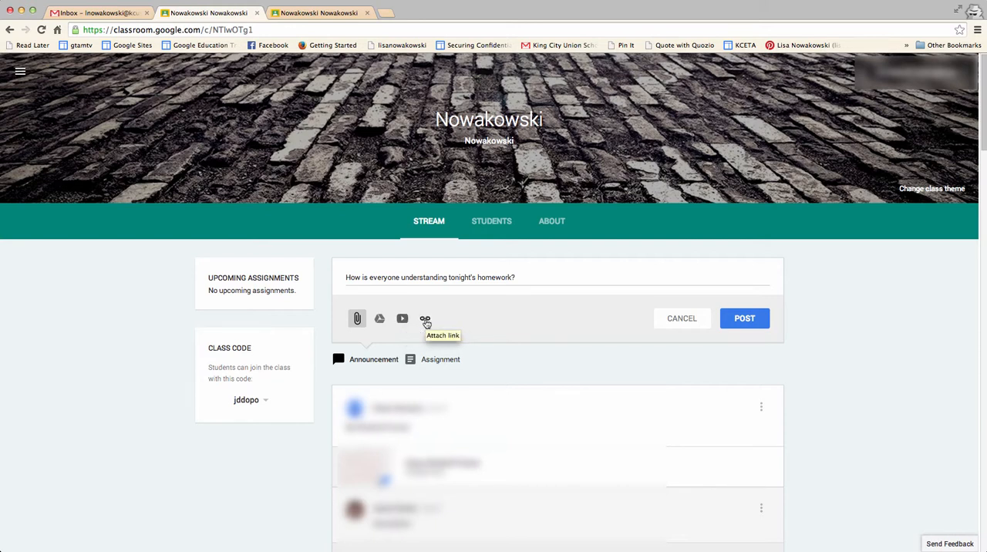
mouse_move(422, 318)
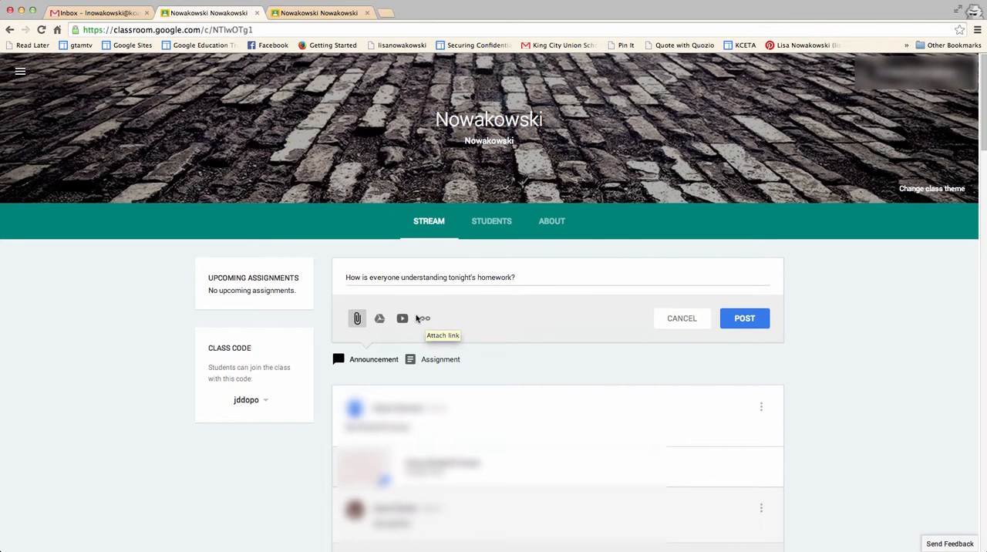
mouse_move(632, 305)
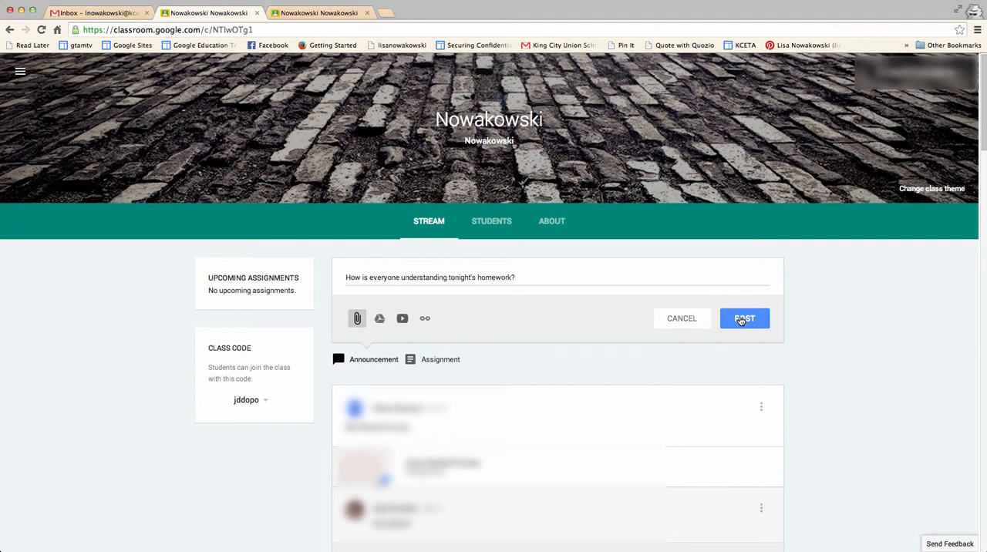
left_click(743, 317)
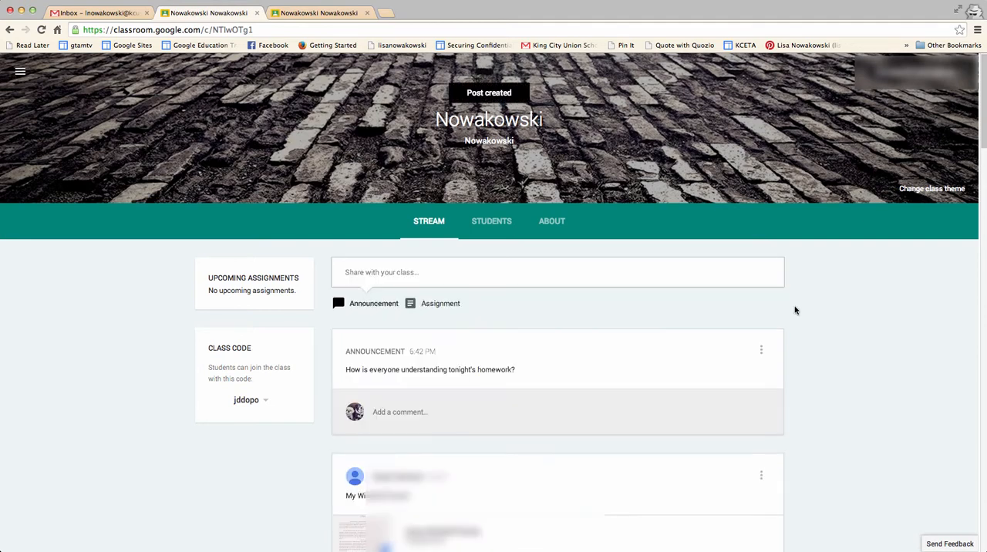
left_click(400, 411)
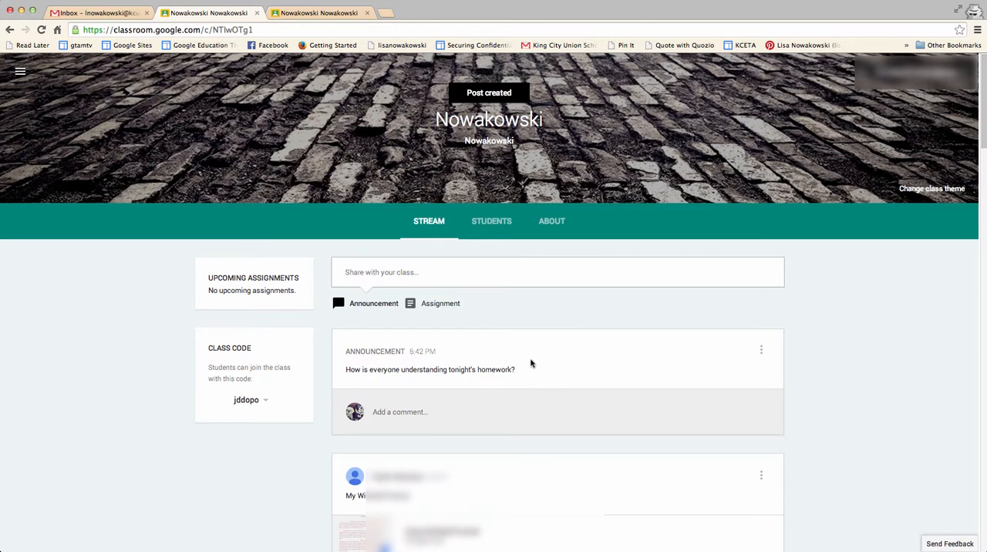
mouse_move(540, 361)
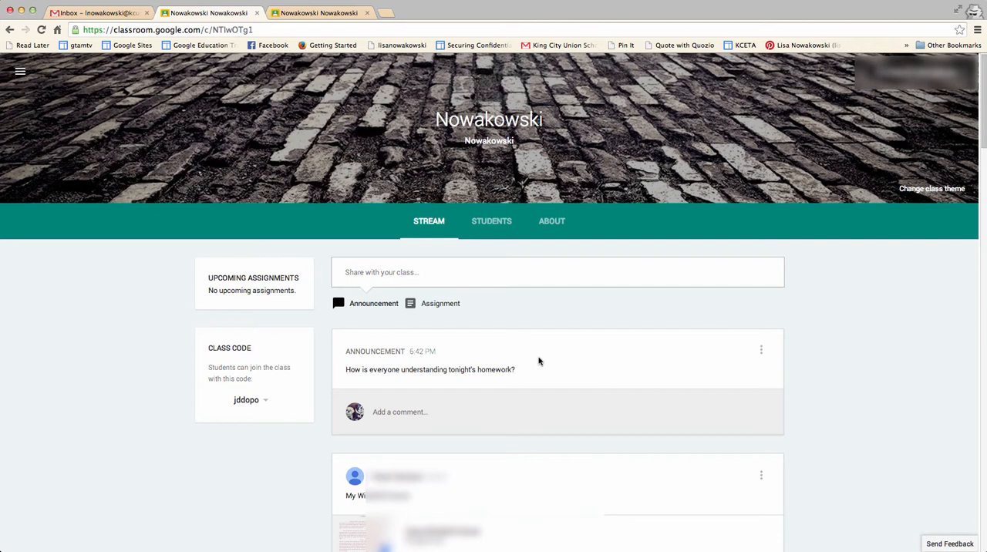
mouse_move(505, 349)
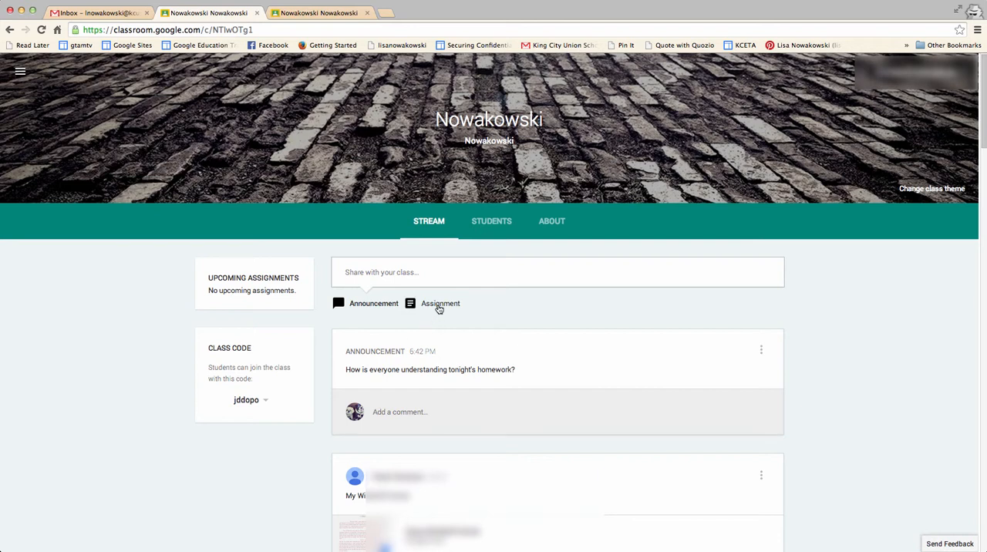
mouse_move(358, 293)
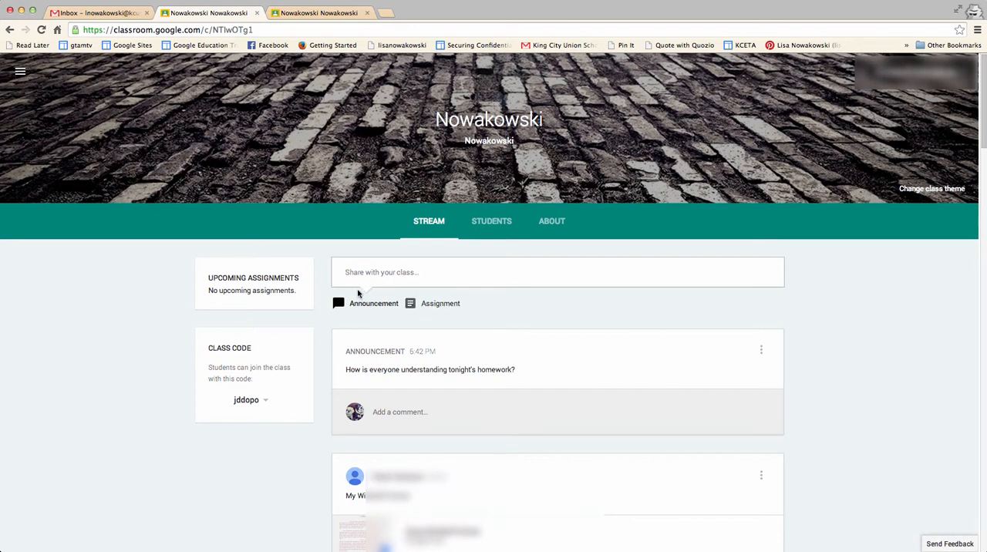
mouse_move(364, 309)
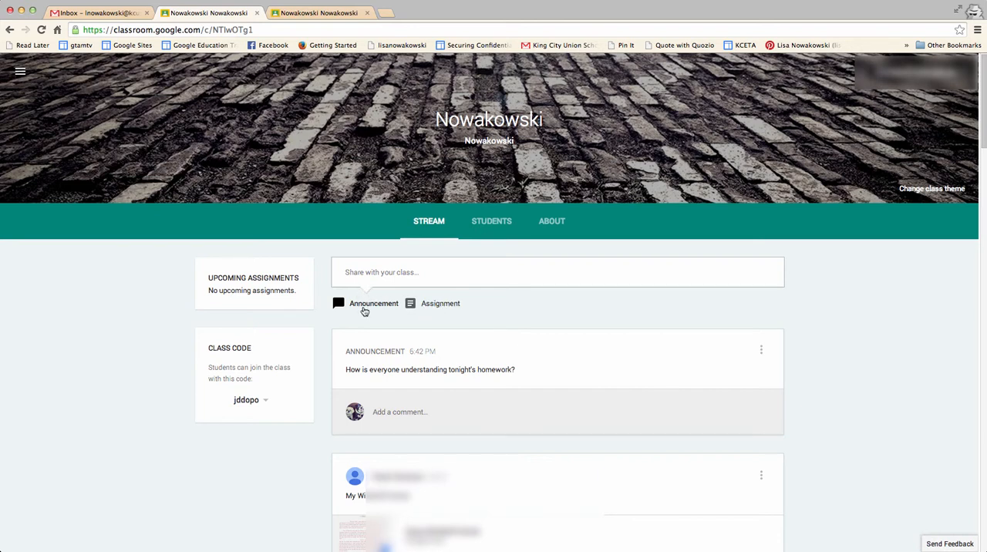
mouse_move(455, 313)
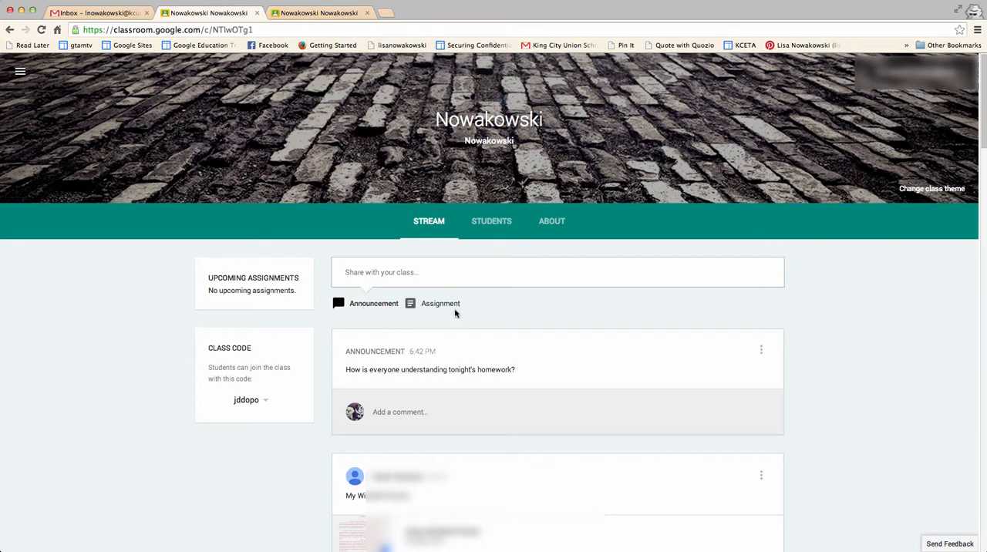
mouse_move(444, 302)
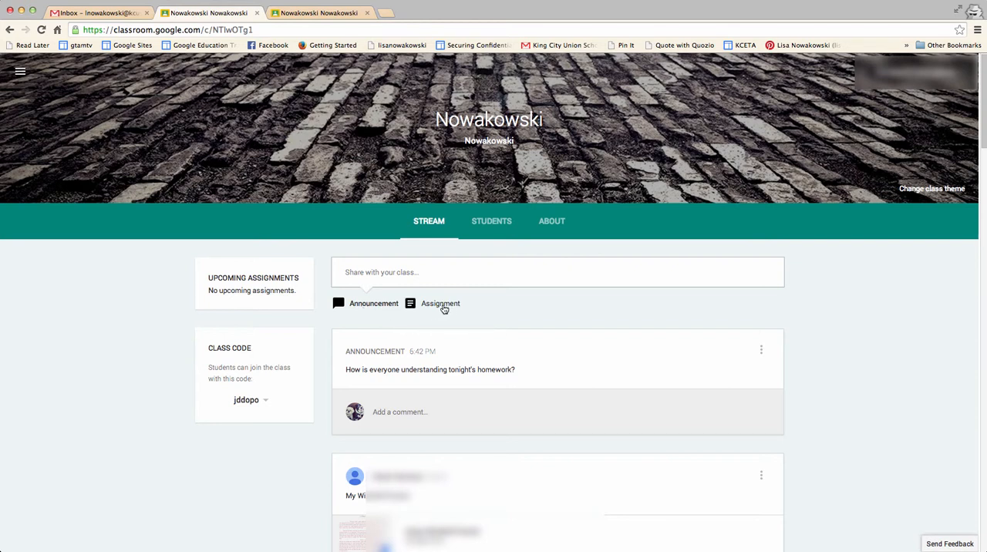
- Start a new assignment and title it "Genius Hour Projects"
left_click(441, 303)
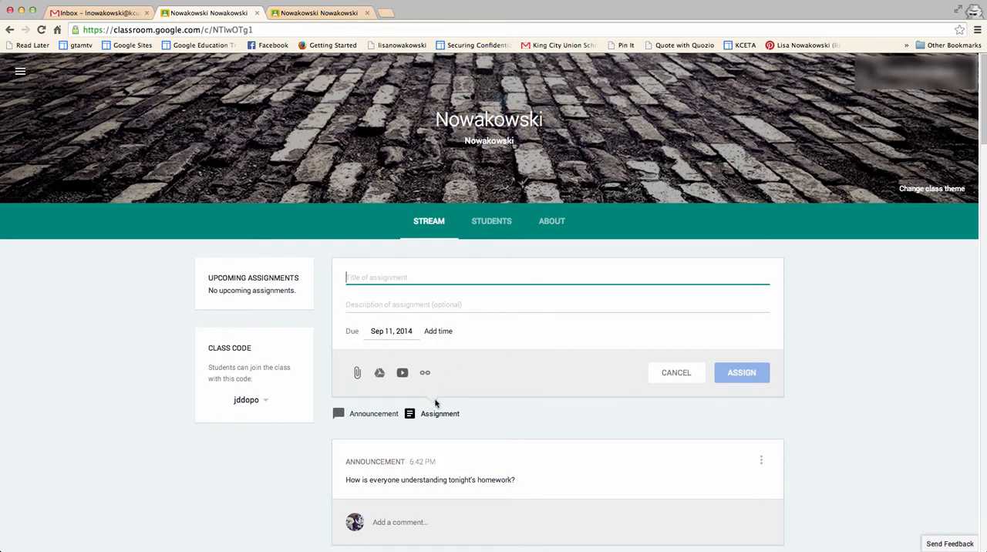
mouse_move(442, 390)
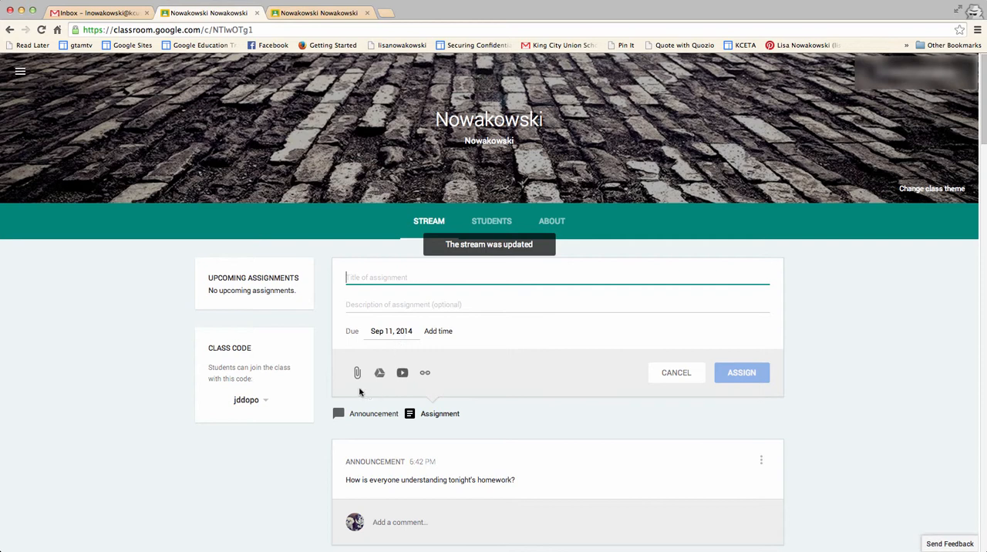
mouse_move(357, 378)
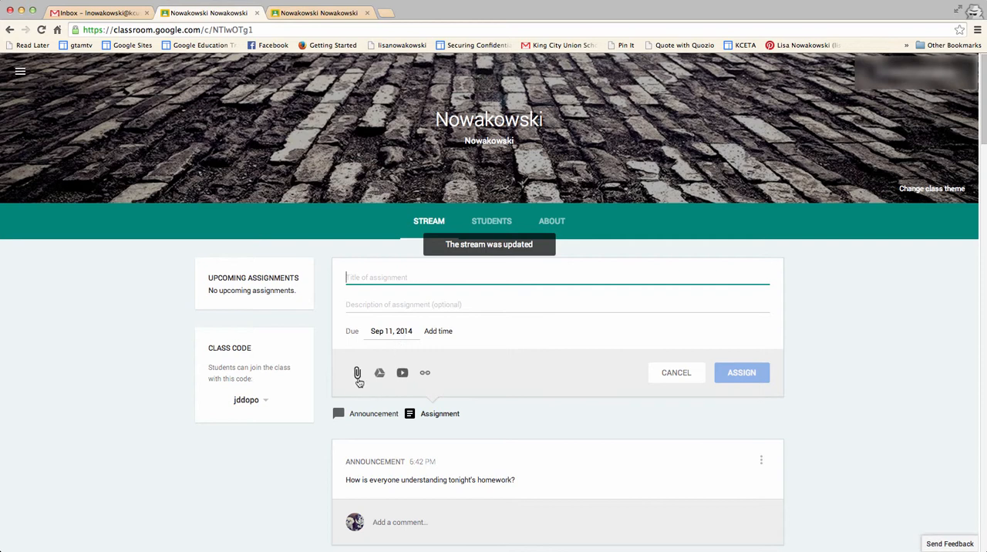
mouse_move(379, 378)
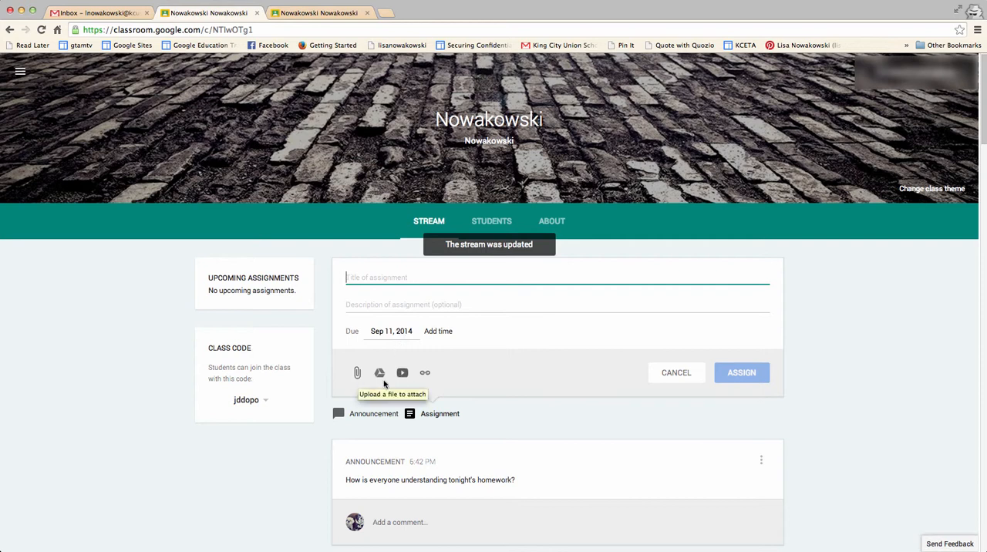
mouse_move(379, 373)
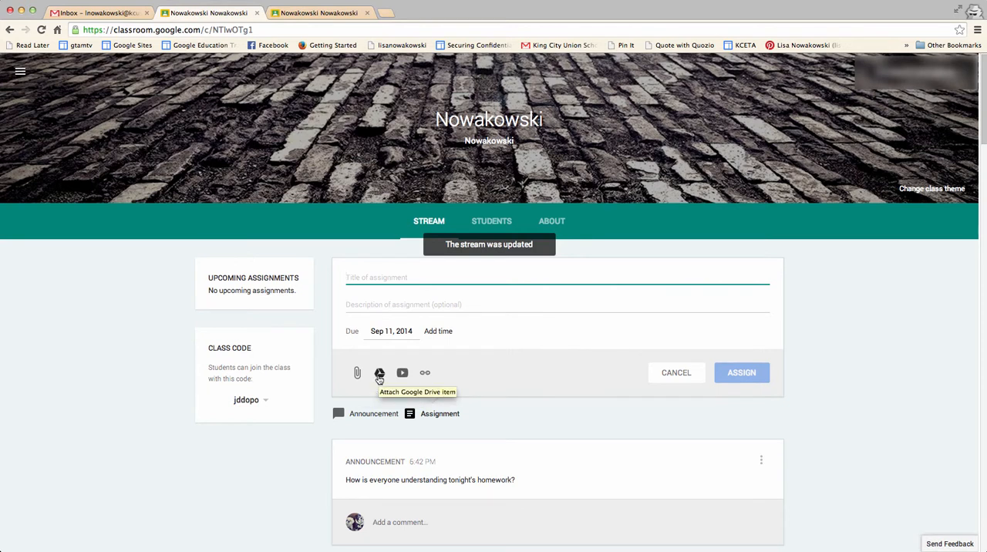
mouse_move(401, 373)
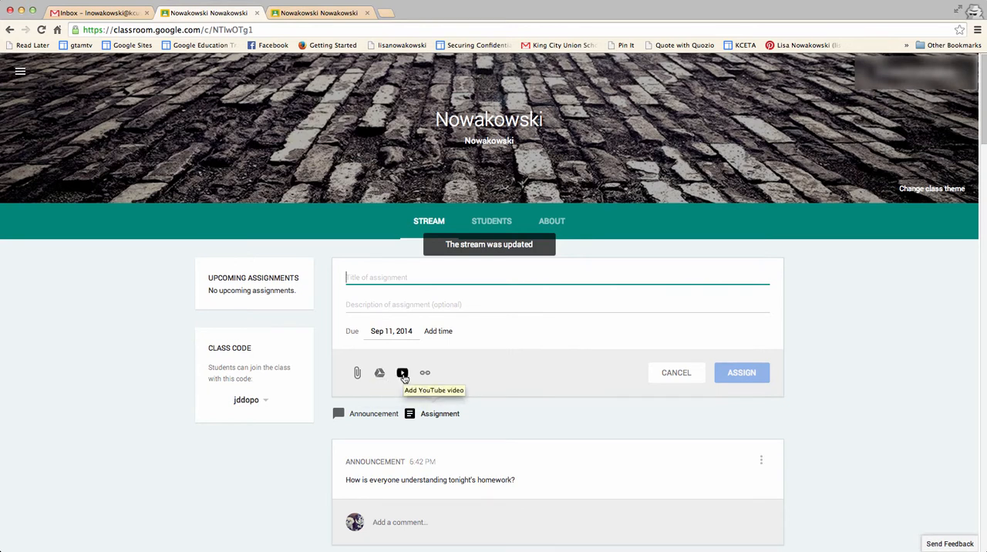
mouse_move(424, 373)
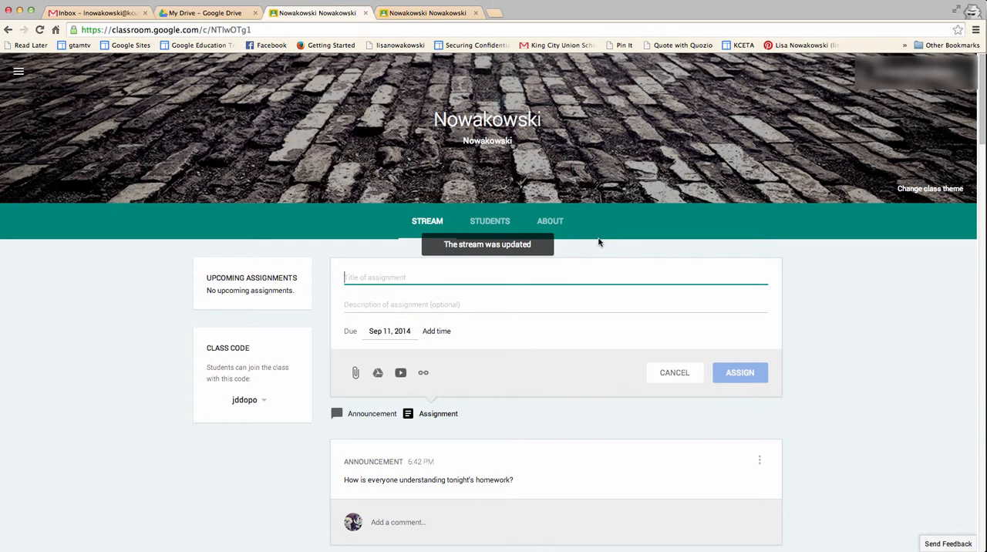
type("Genius Hour Proj")
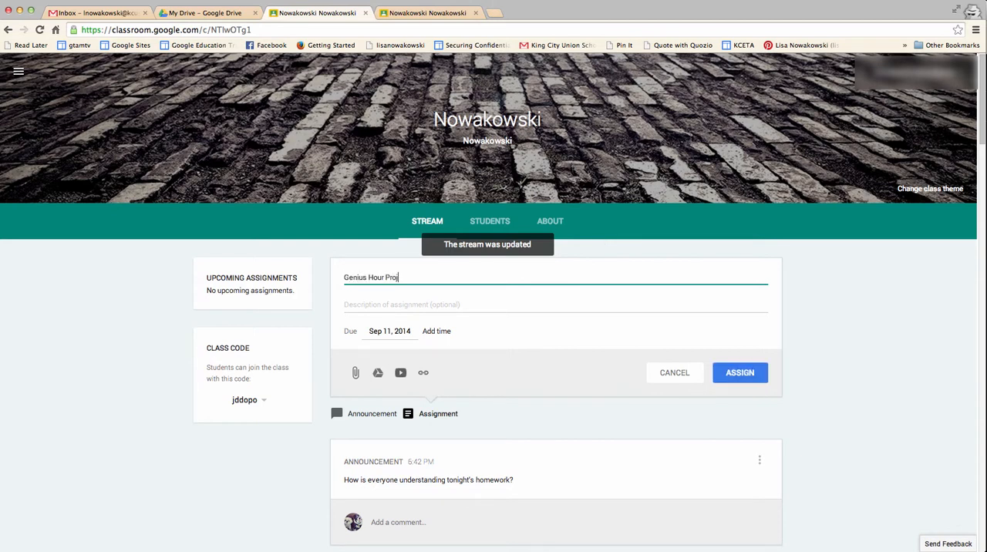
type("ects")
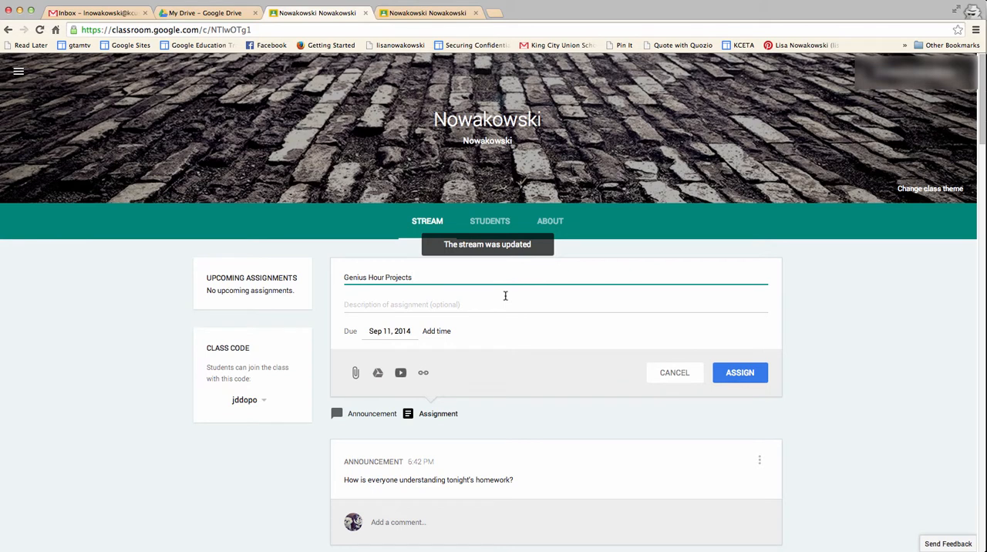
mouse_move(429, 407)
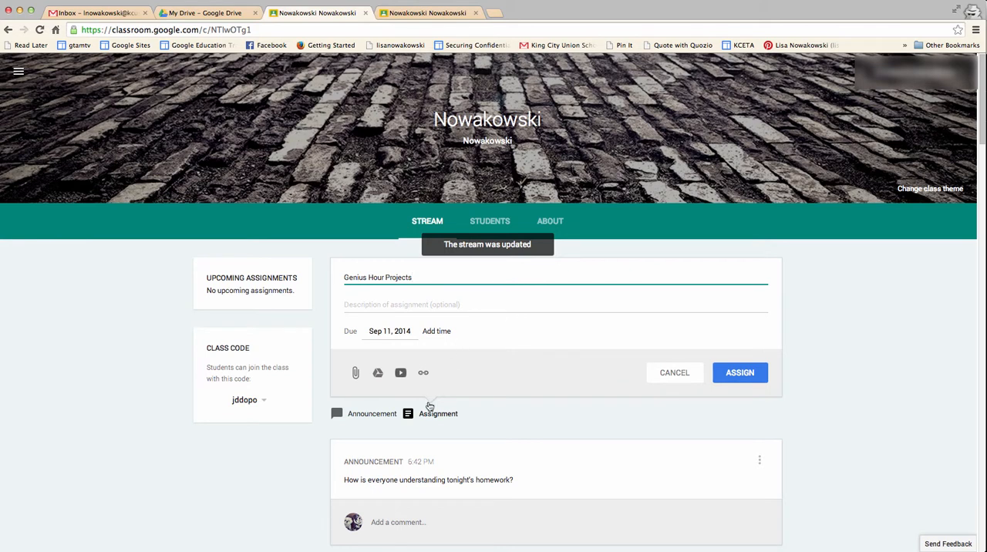
mouse_move(377, 373)
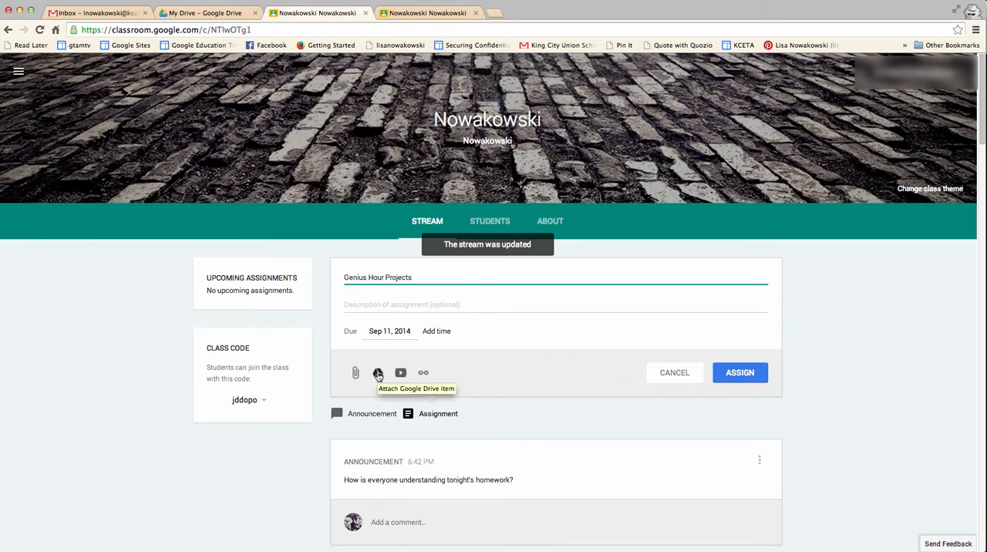
- In the Drive picker, browse My Drive into the 2014-15 folder to find Genius Hour Projects
left_click(378, 373)
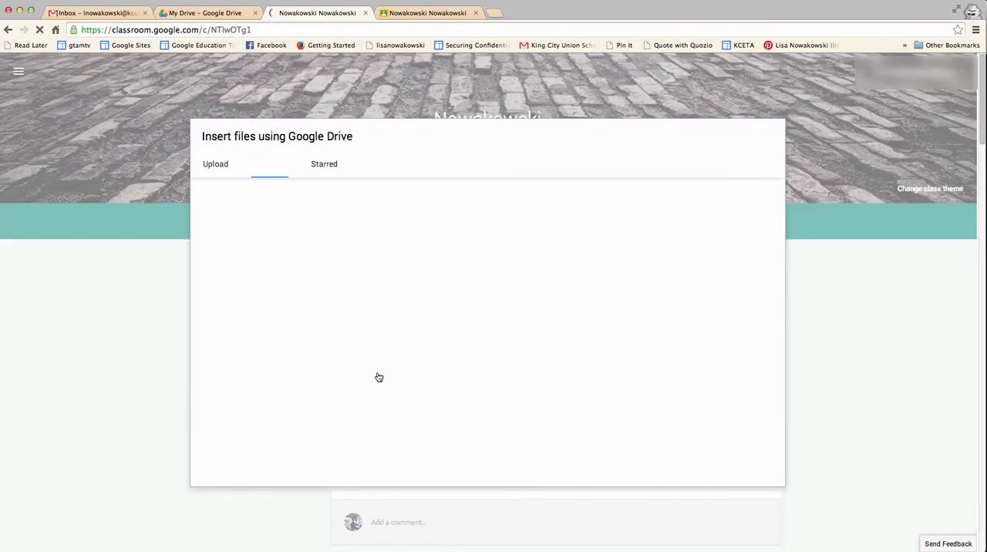
left_click(268, 163)
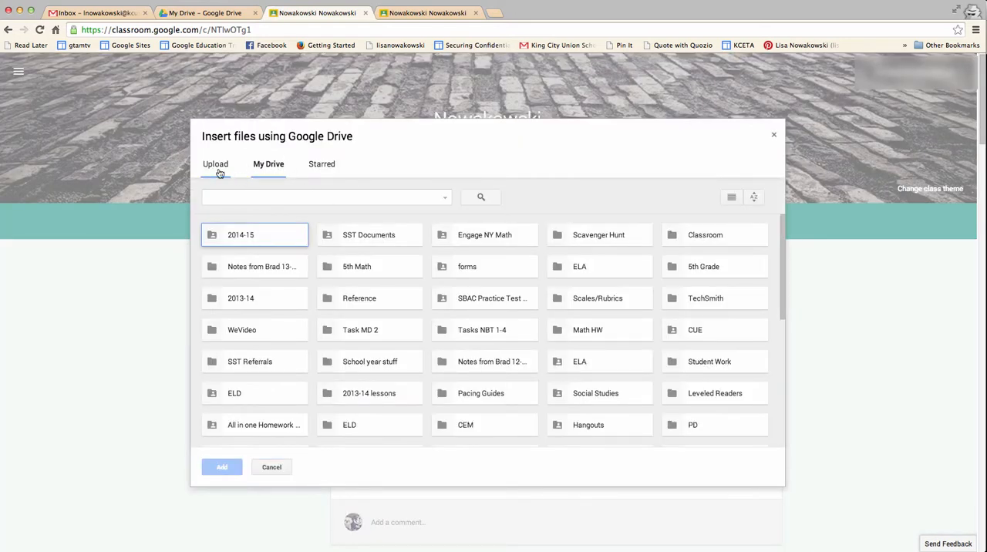
left_click(216, 164)
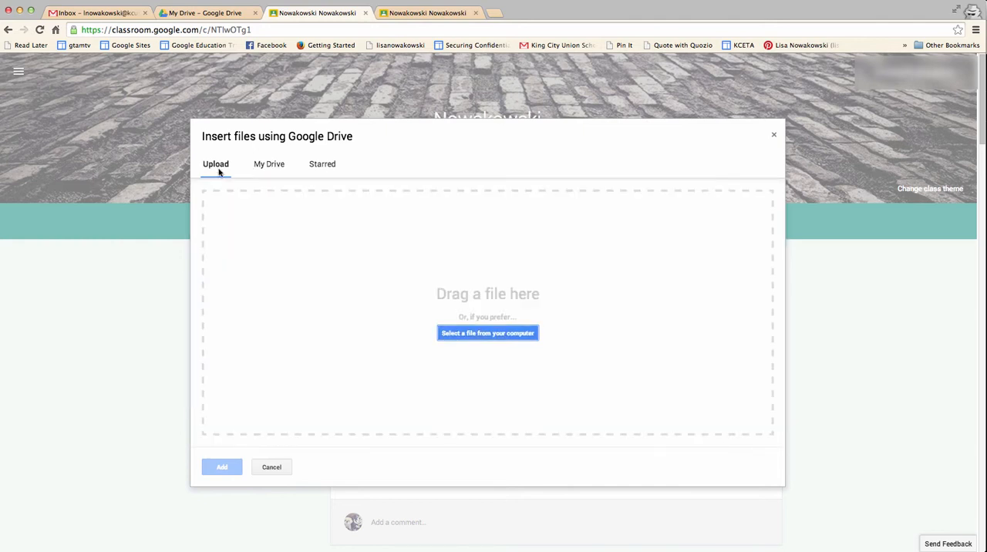
left_click(268, 163)
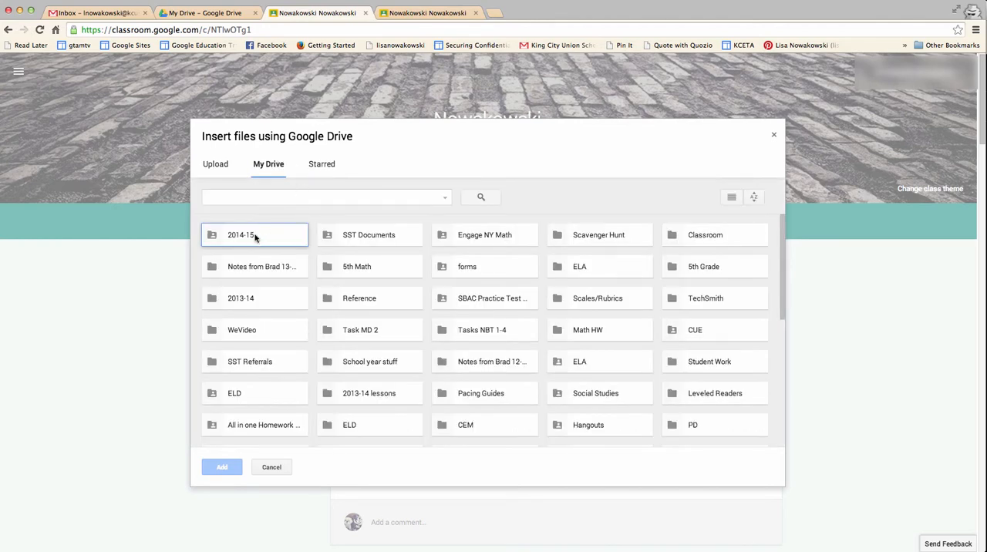
double_click(240, 234)
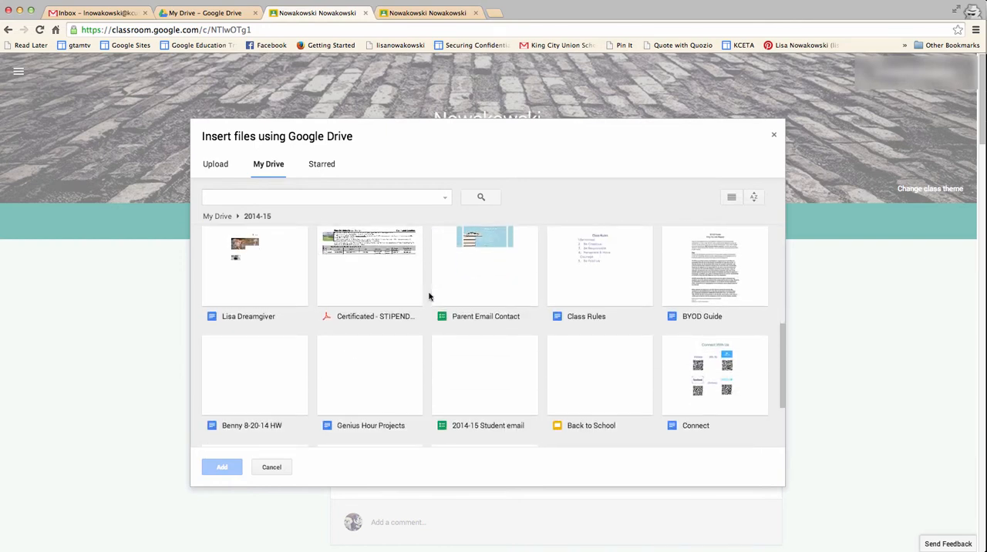
scroll("down", 3)
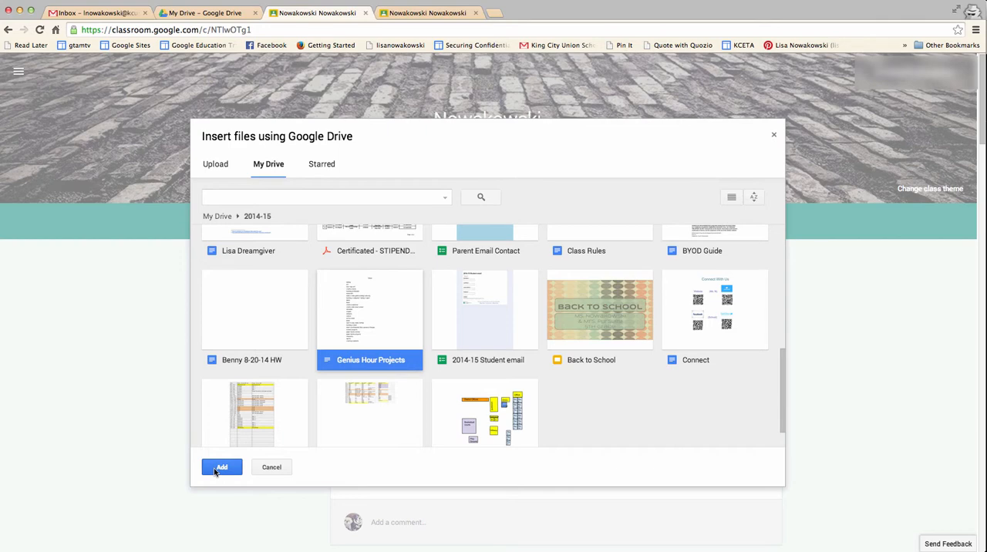
- Attach the Genius Hour Projects document and set it to 'Students can edit file'
left_click(222, 465)
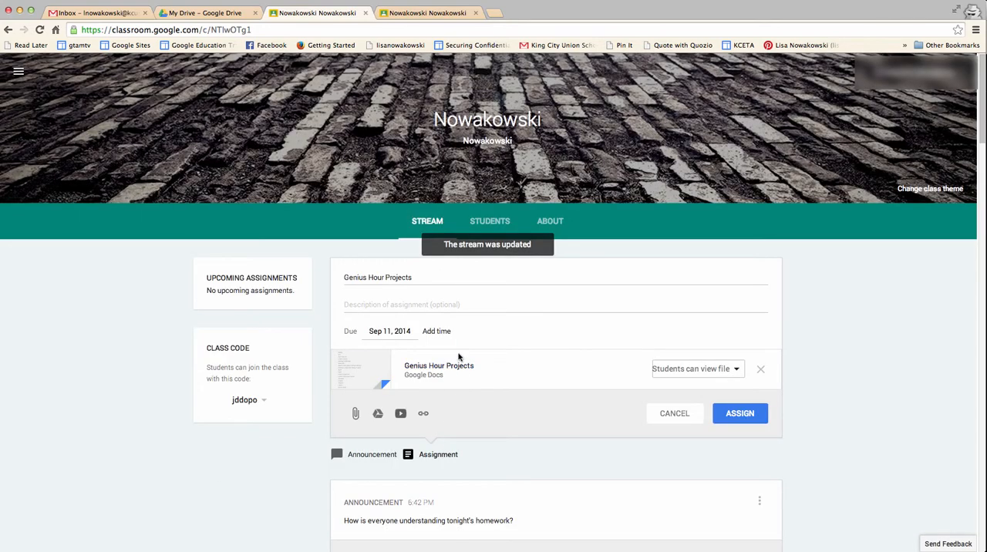
mouse_move(623, 379)
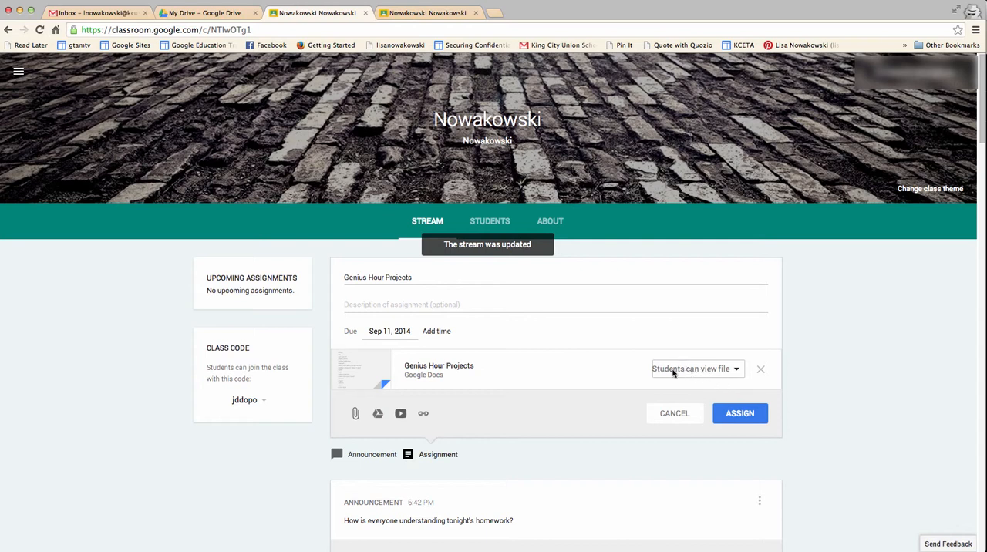
mouse_move(702, 373)
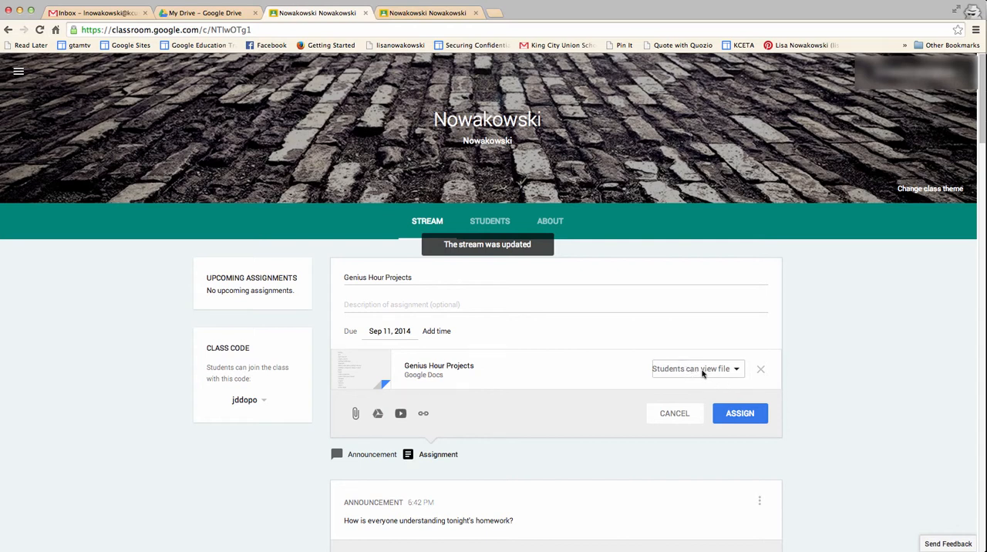
left_click(694, 369)
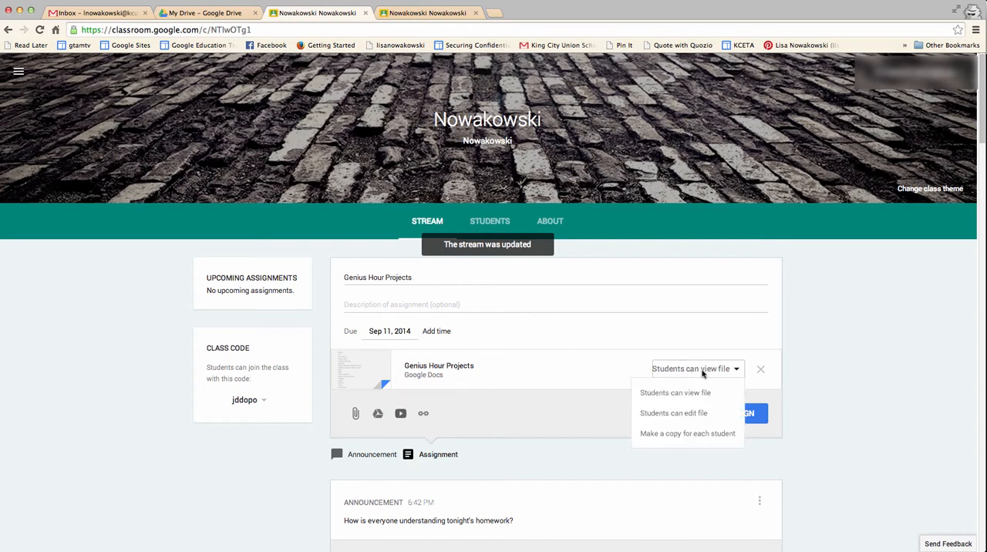
mouse_move(672, 413)
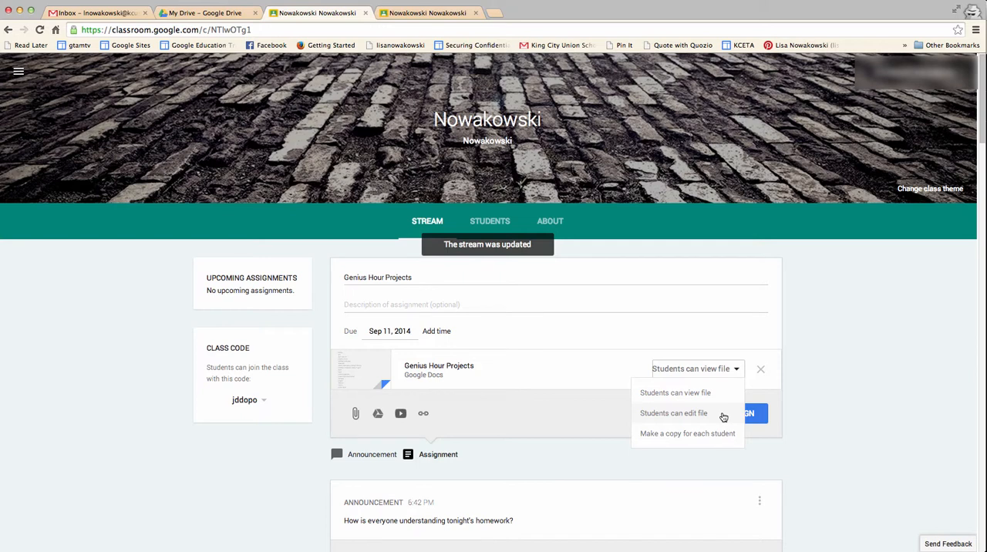
mouse_move(683, 447)
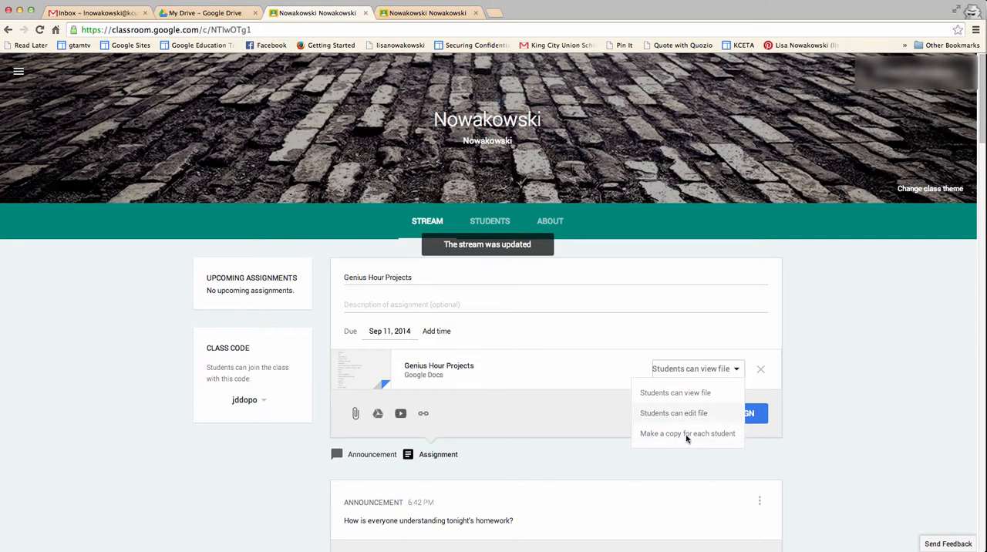
mouse_move(651, 421)
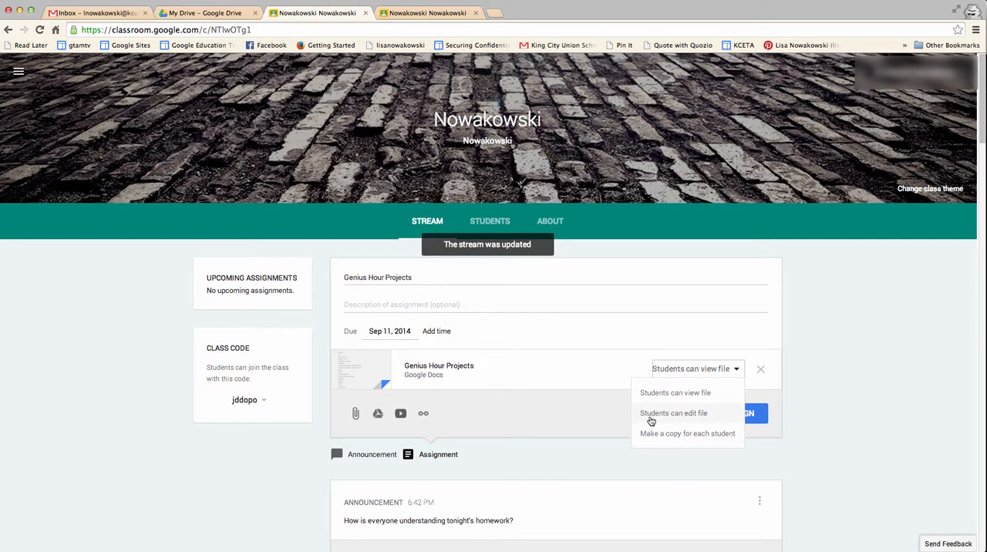
mouse_move(683, 420)
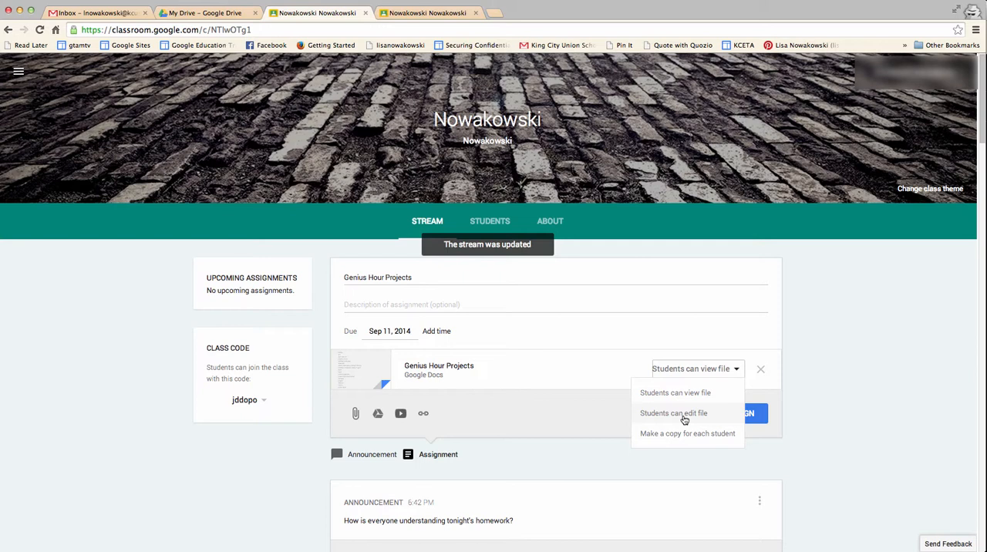
left_click(673, 413)
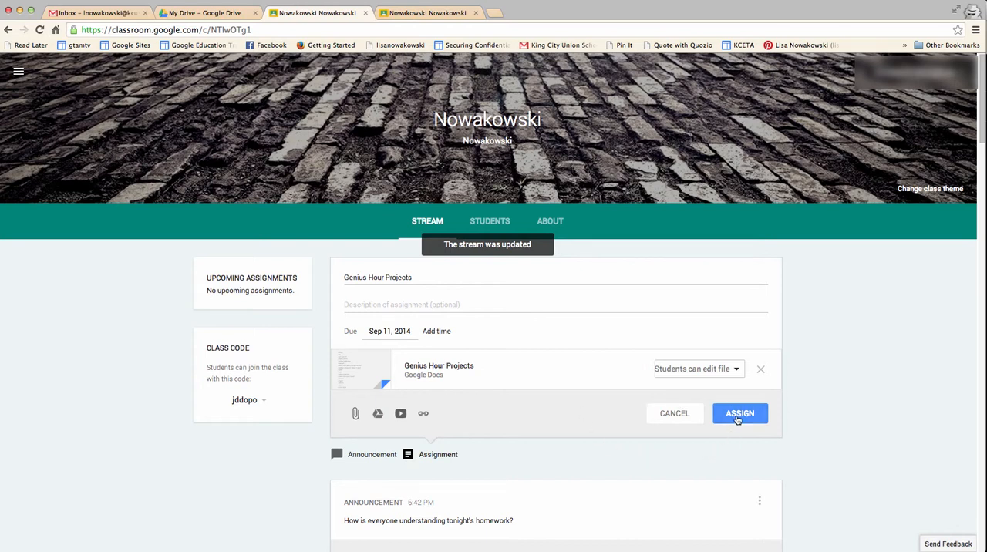
mouse_move(401, 398)
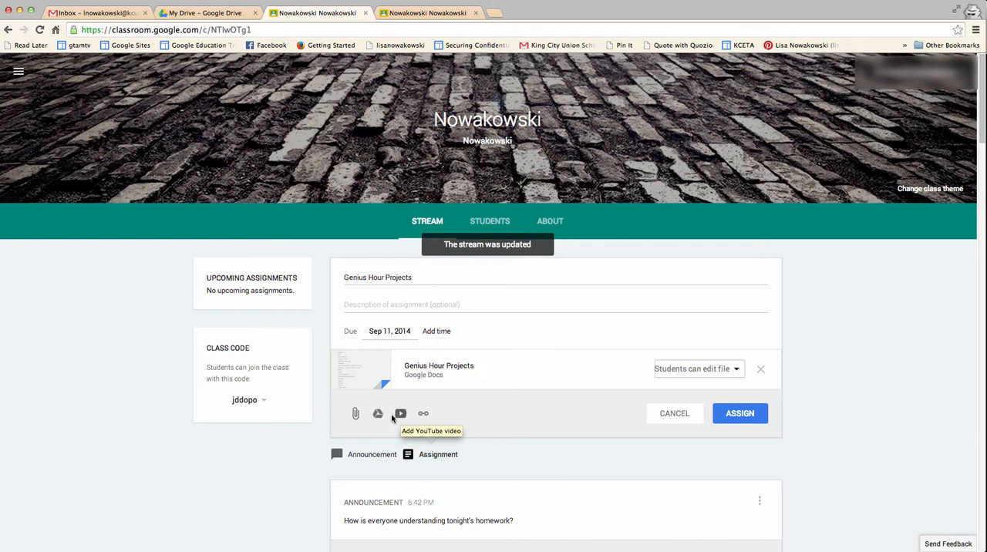
mouse_move(441, 434)
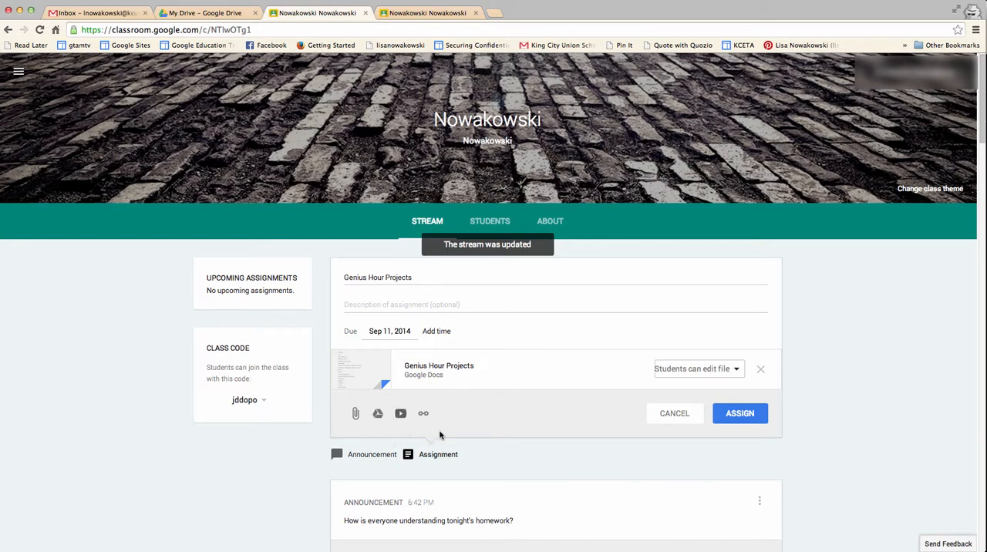
mouse_move(481, 417)
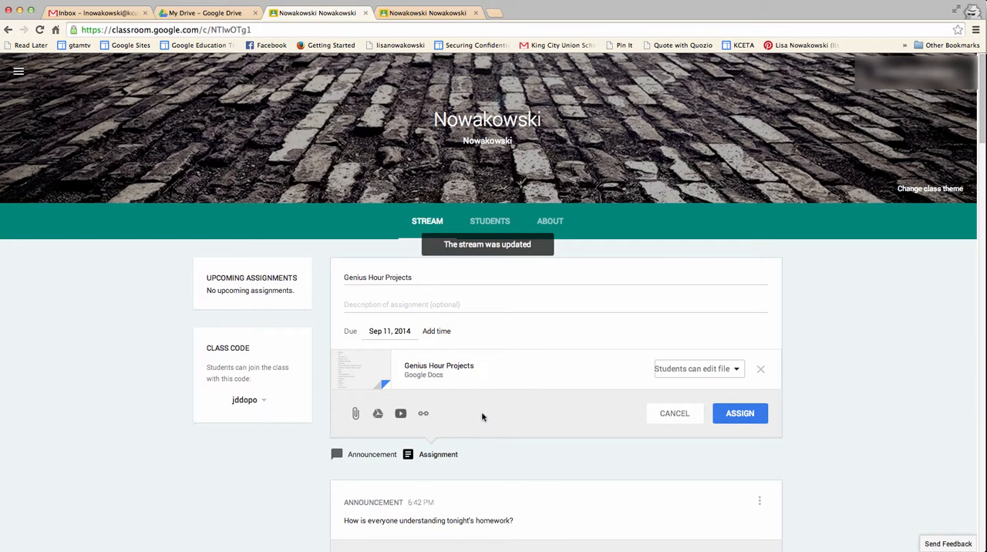
mouse_move(663, 481)
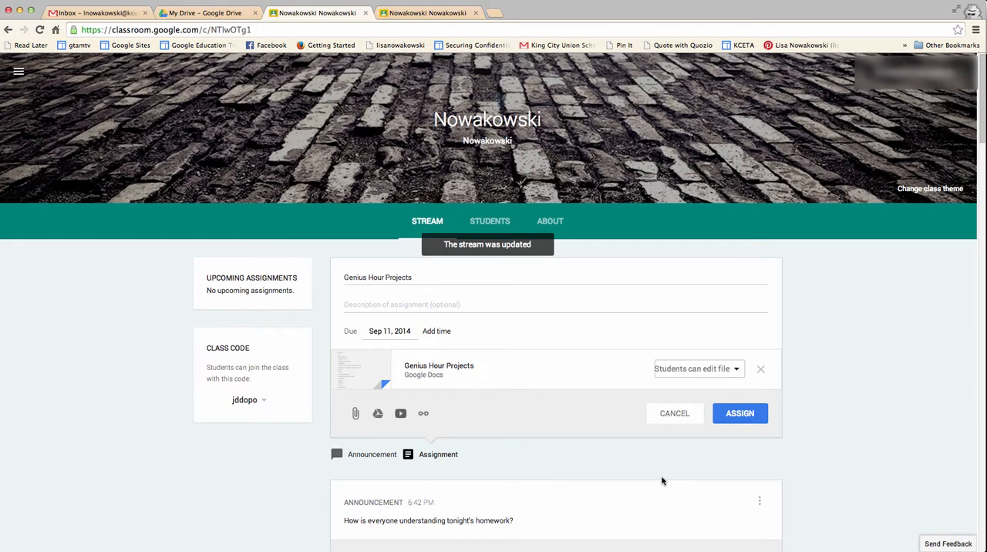
mouse_move(697, 453)
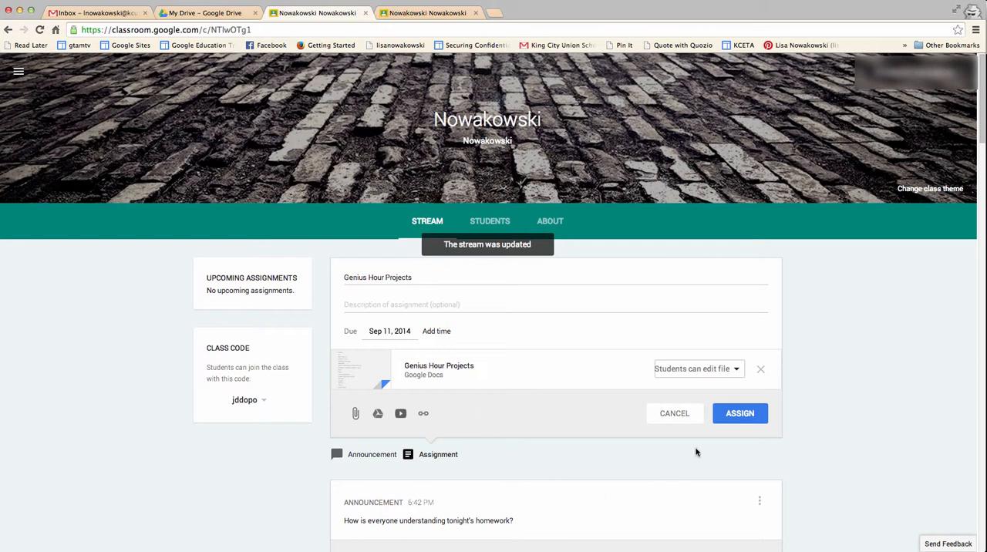
mouse_move(740, 414)
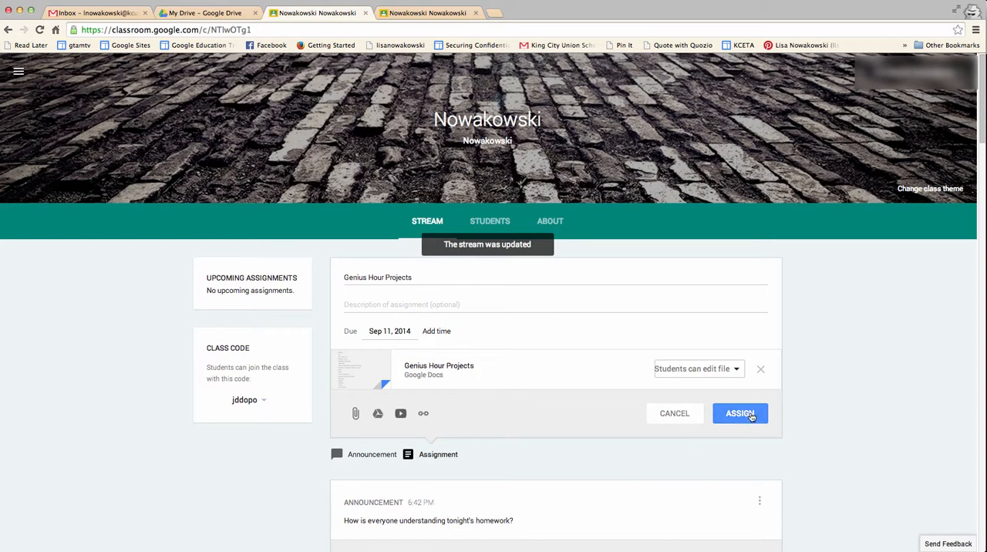
- Assign the Genius Hour Projects assignment to the class stream
left_click(740, 413)
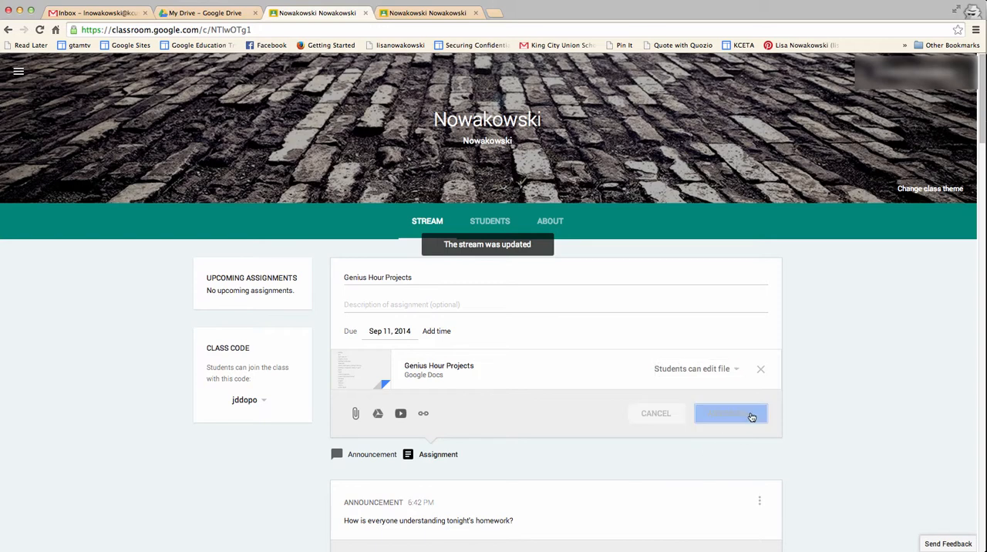
left_click(729, 413)
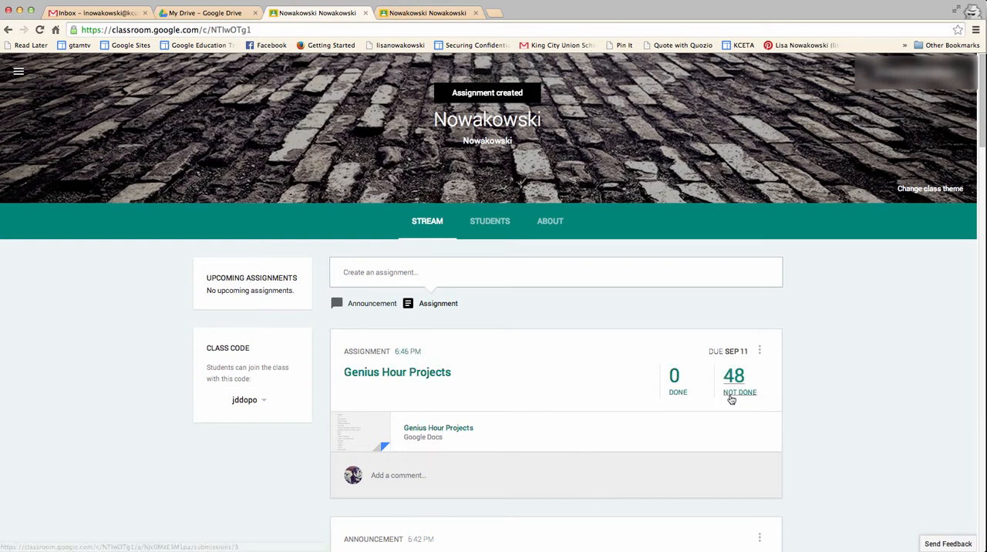
mouse_move(727, 397)
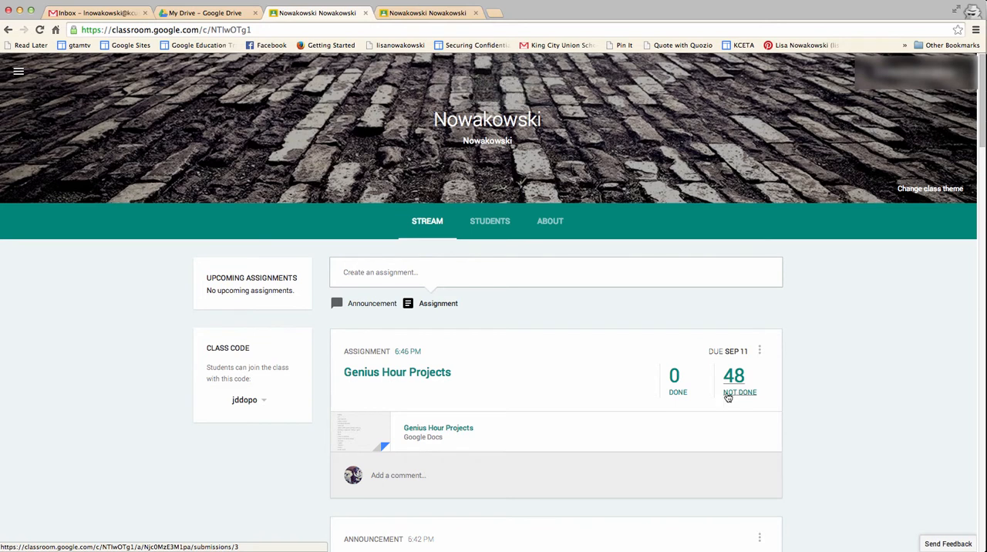
mouse_move(250, 261)
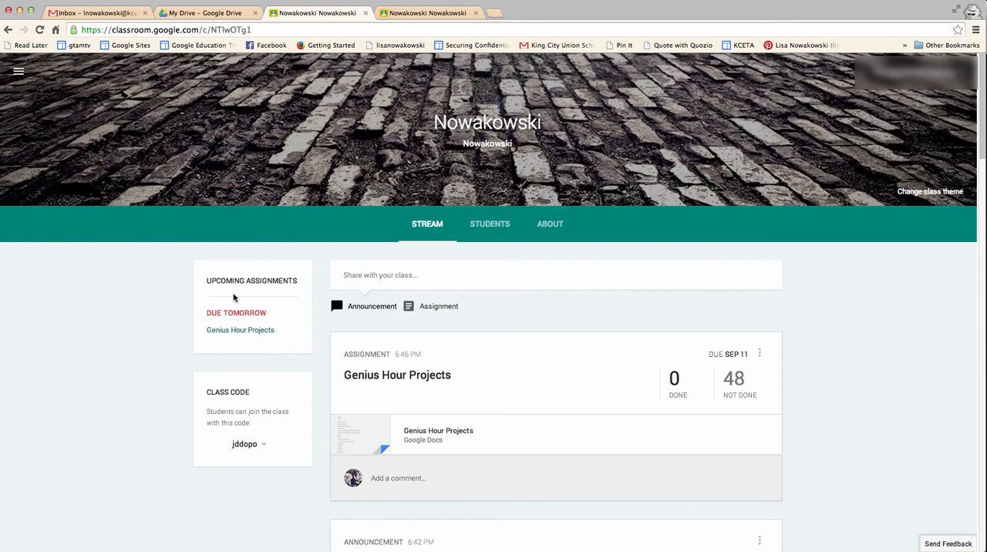
mouse_move(241, 330)
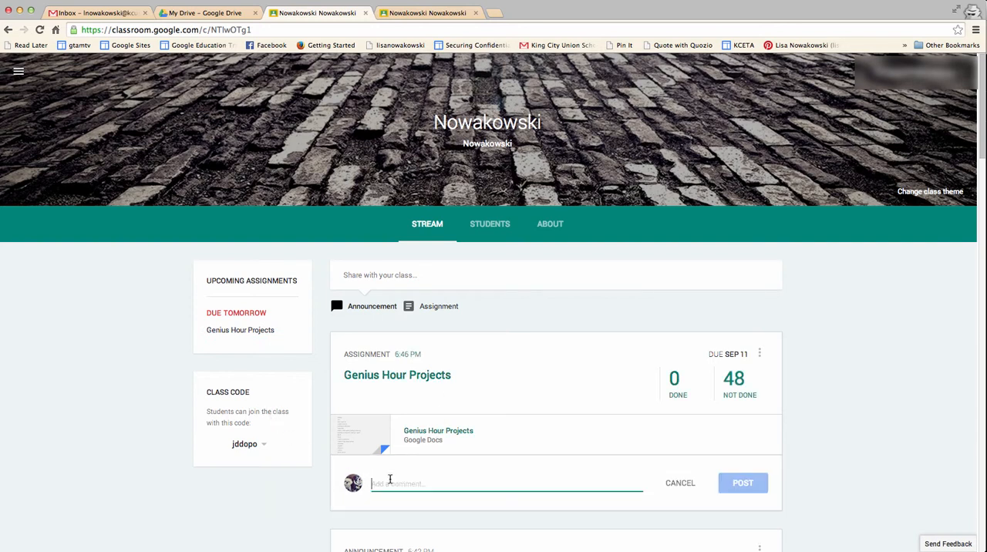
mouse_move(548, 385)
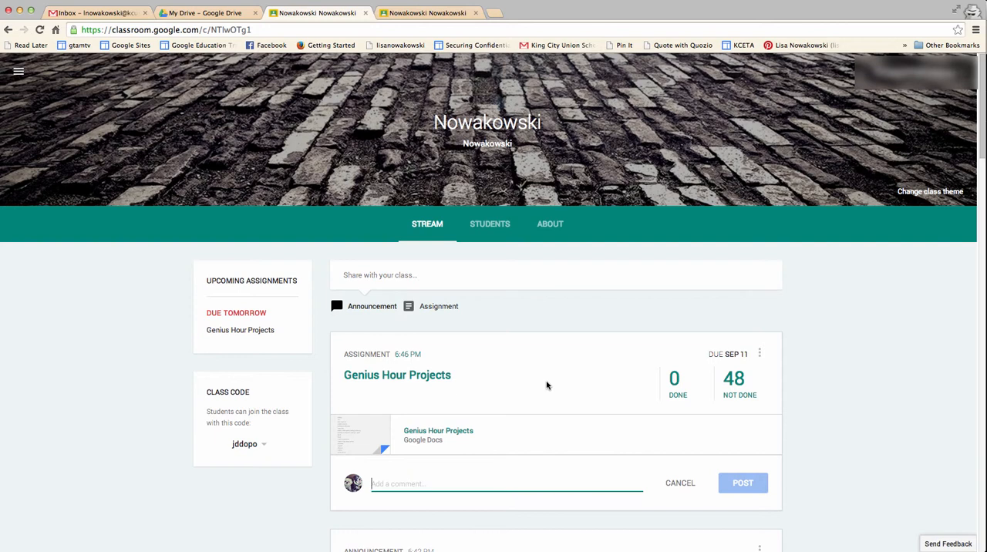
- Post the class comment "No need to worry about this." under the assignment and reach its options
type("No need to worry abou")
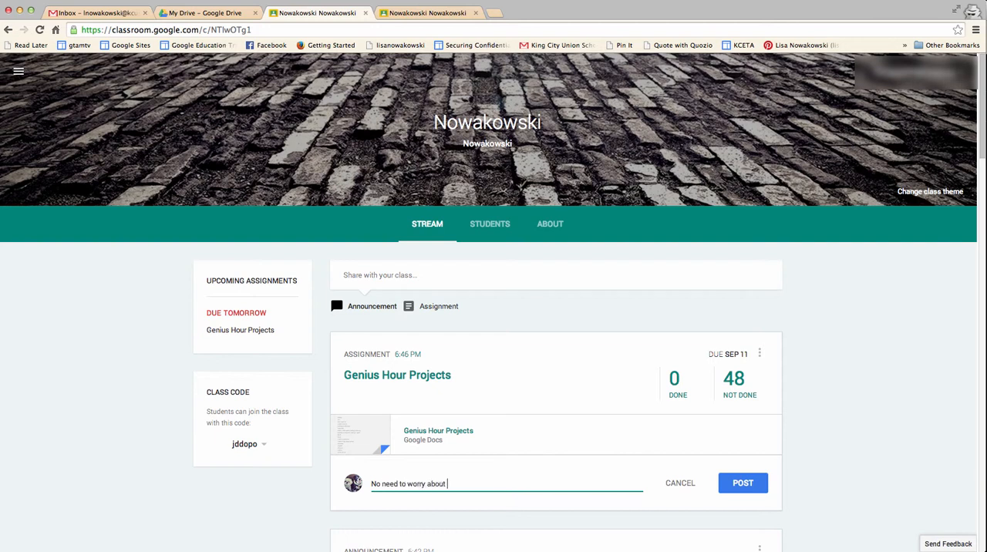
type("this.")
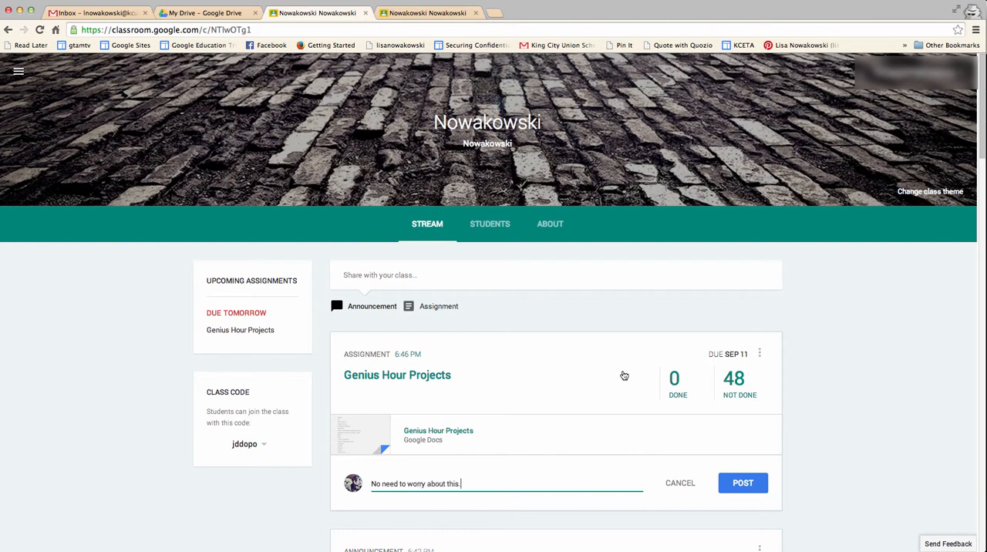
left_click(743, 482)
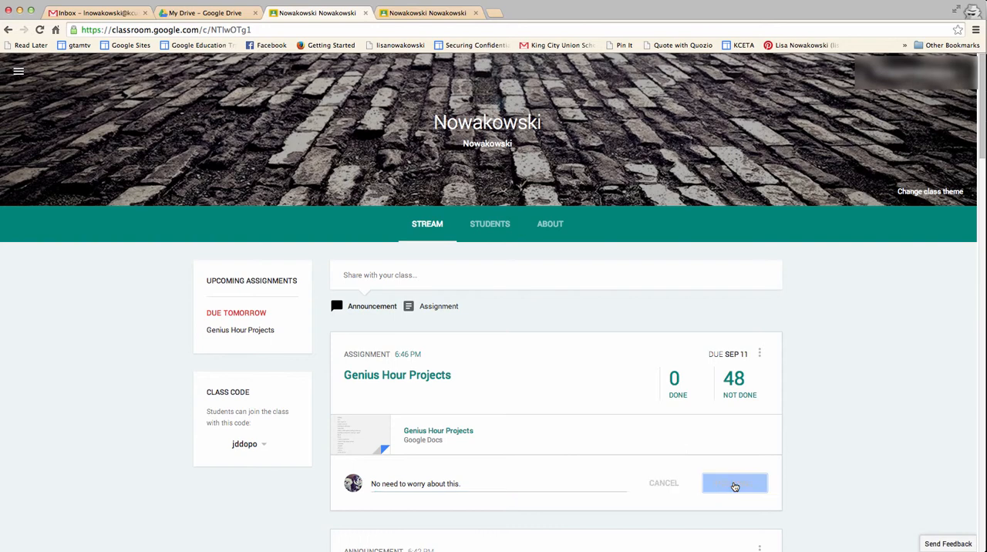
left_click(734, 484)
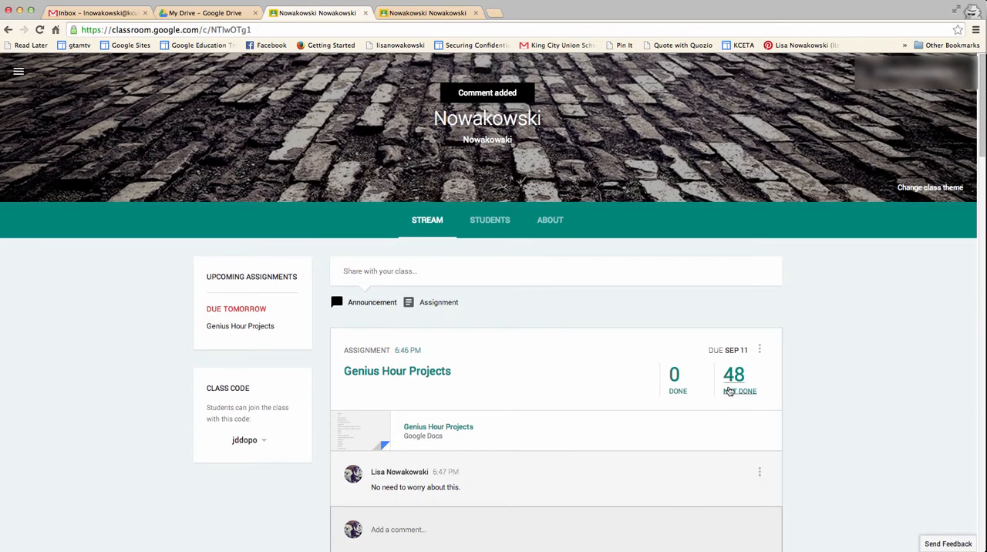
left_click(759, 350)
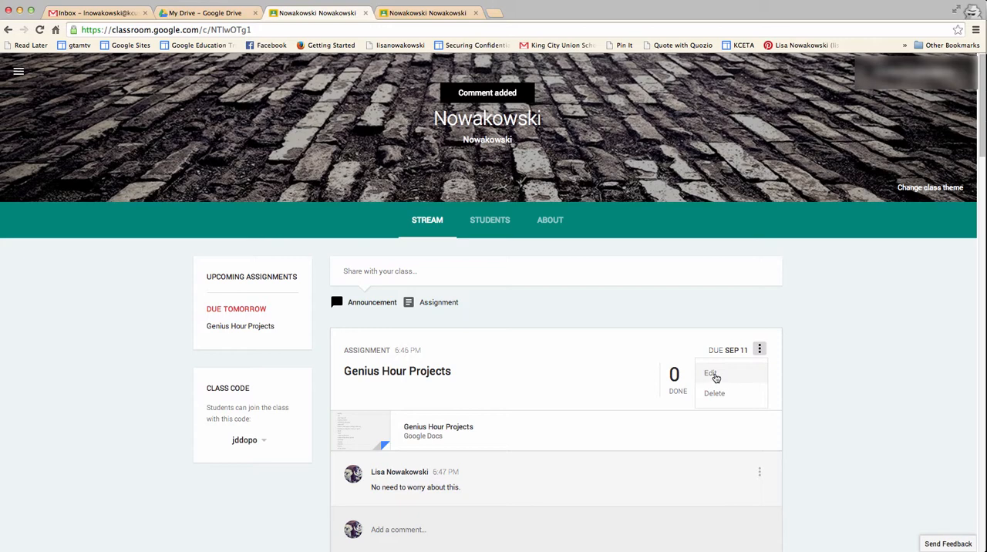
left_click(709, 373)
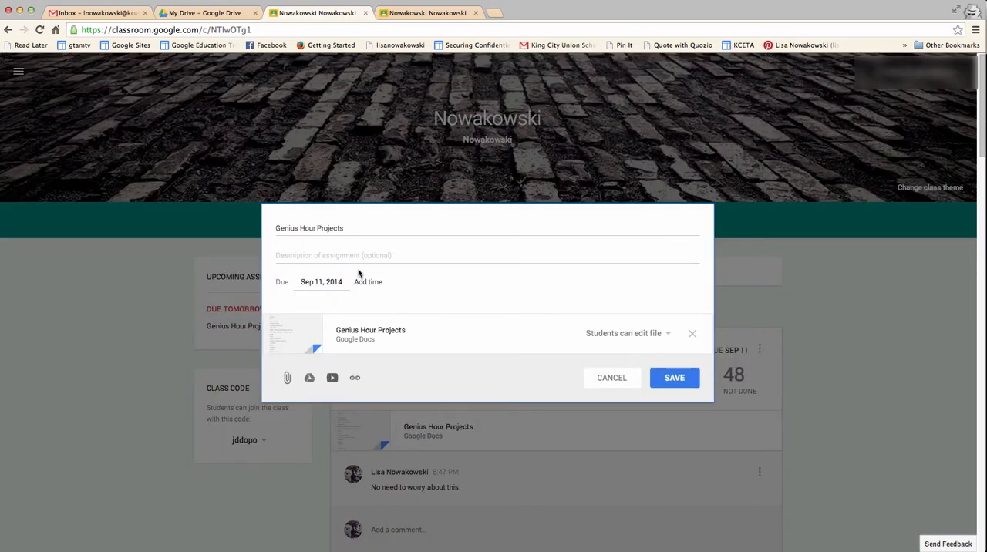
left_click(674, 377)
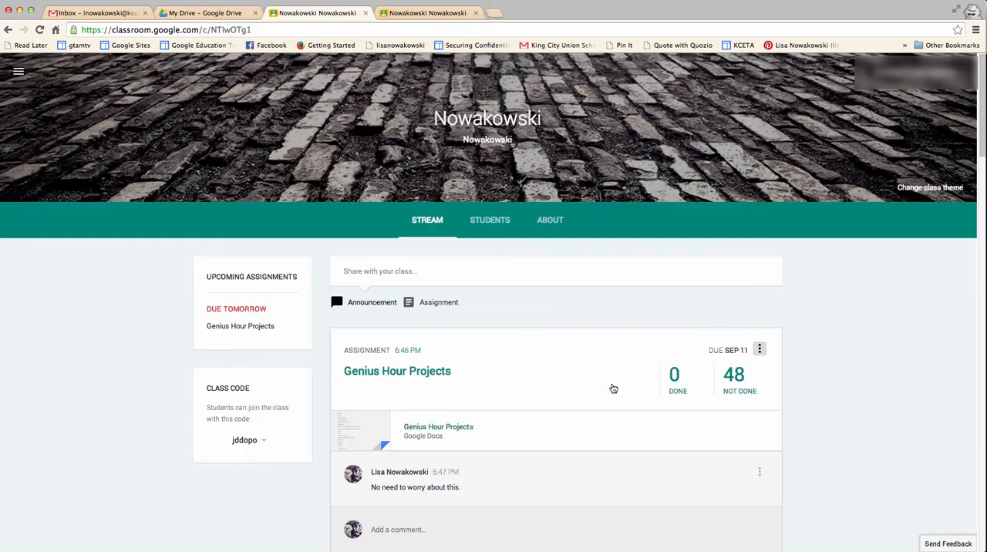
left_click(759, 349)
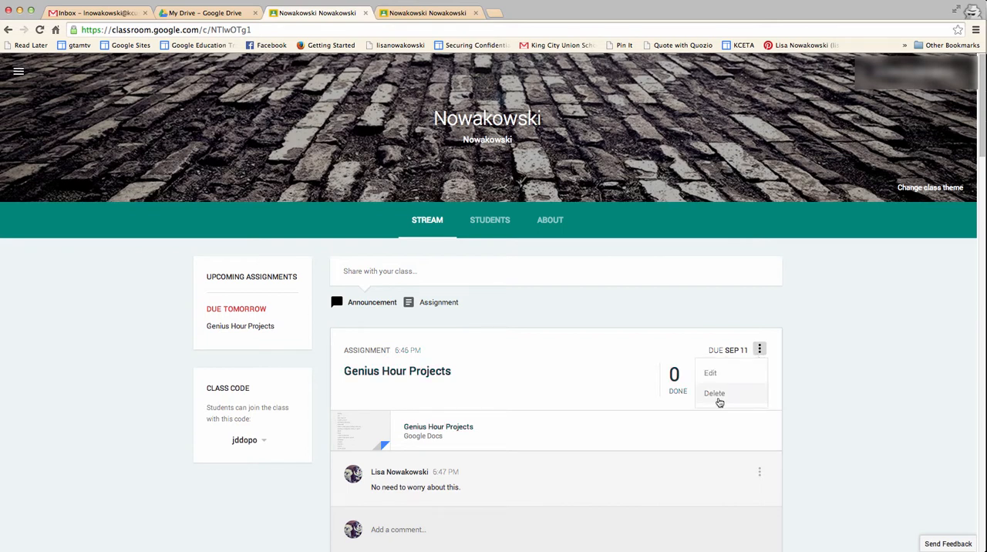
mouse_move(768, 364)
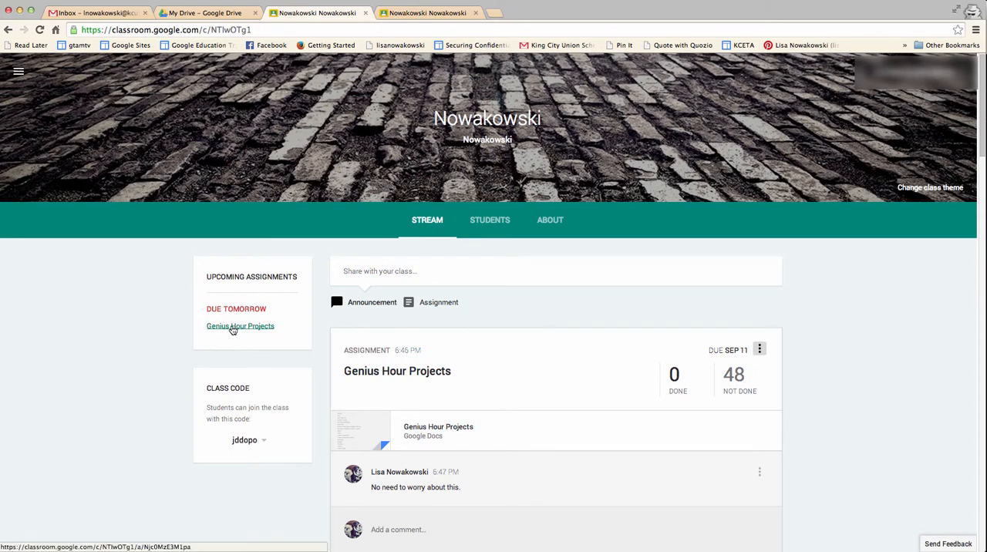
- View the assignment's submission status and expand one student's row for a private comment
left_click(240, 325)
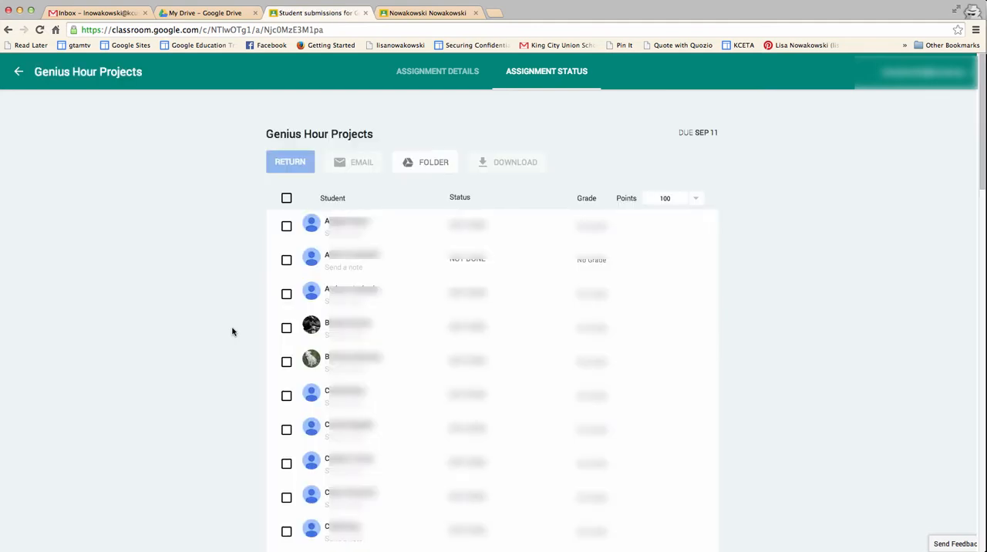
mouse_move(386, 265)
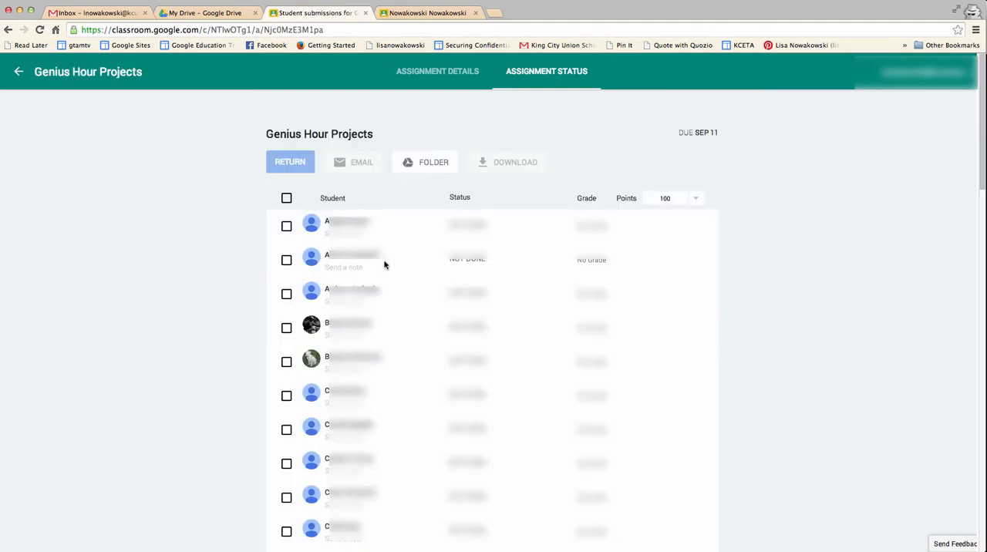
mouse_move(428, 277)
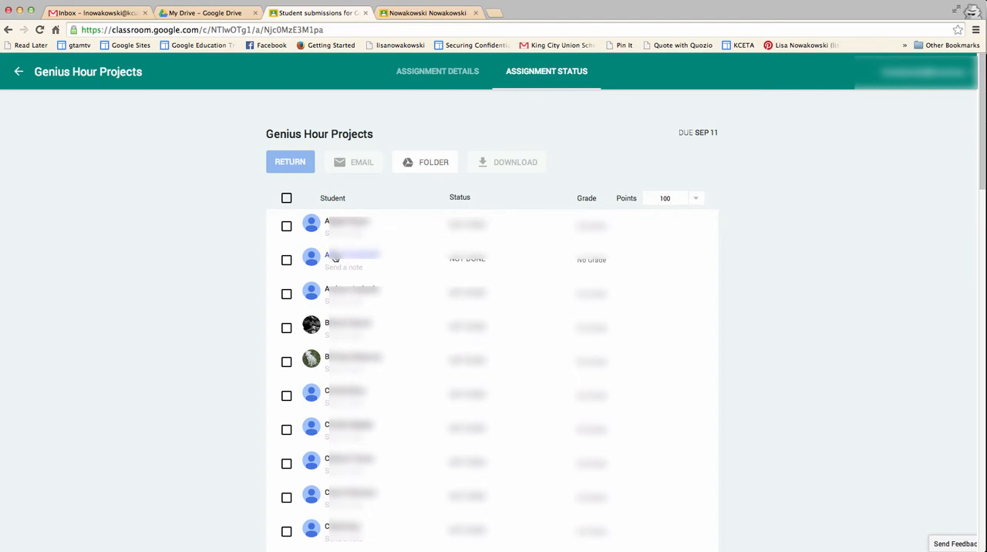
left_click(342, 259)
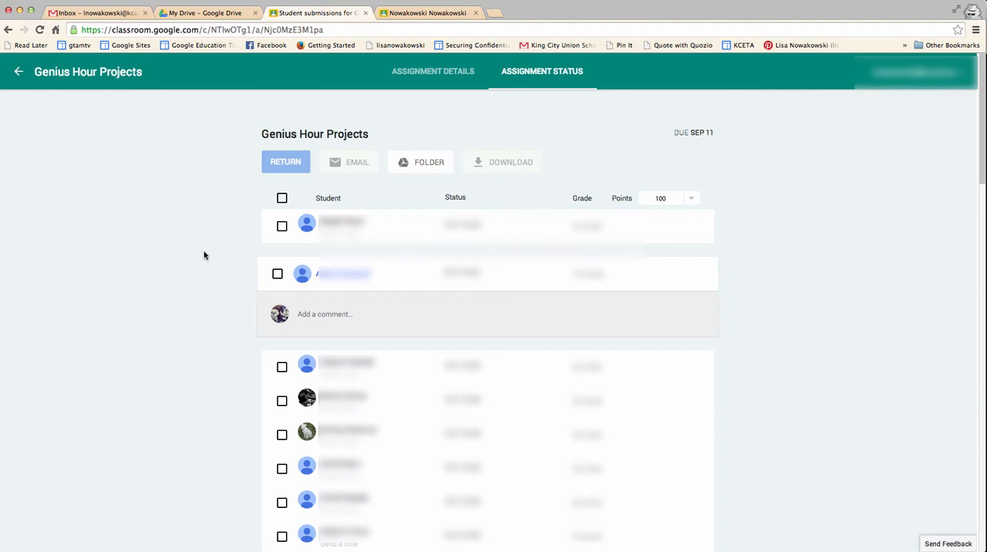
mouse_move(524, 86)
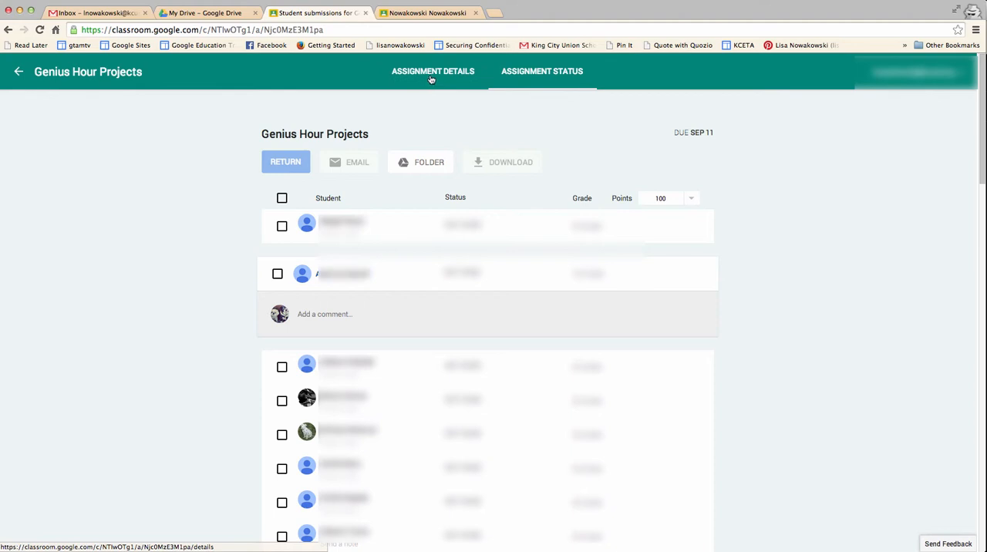
- Check the Assignment Details counts, then return to the Nowakowski class stream
left_click(432, 71)
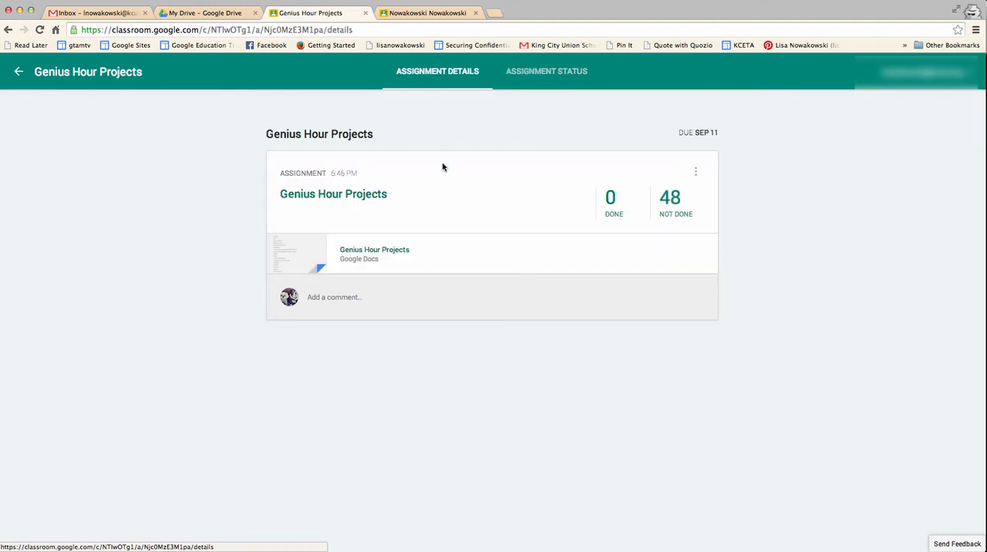
mouse_move(434, 209)
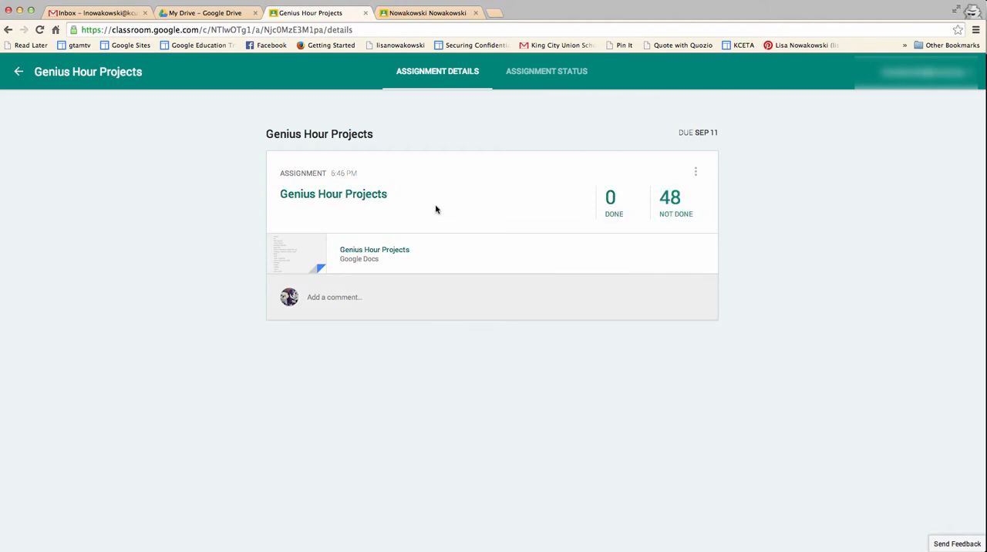
mouse_move(597, 222)
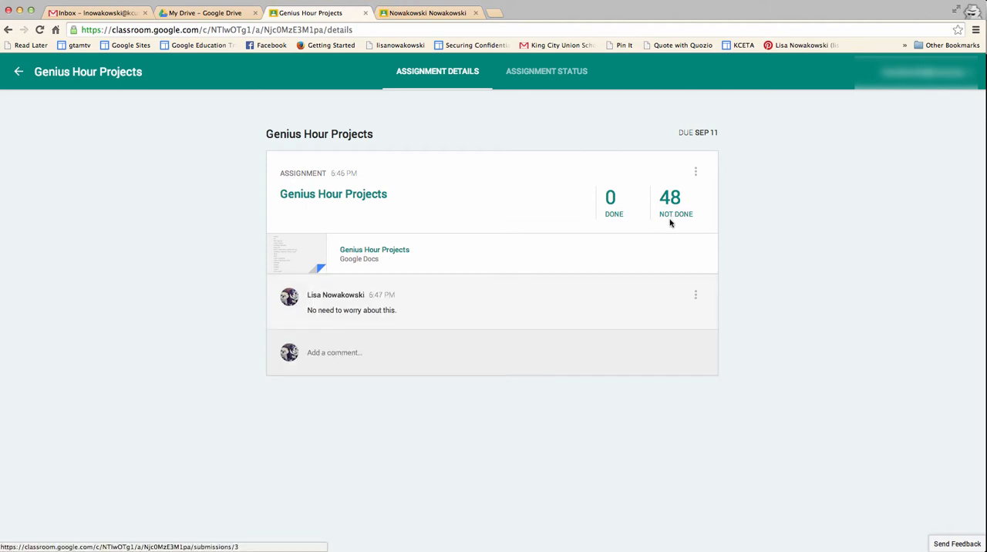
mouse_move(373, 250)
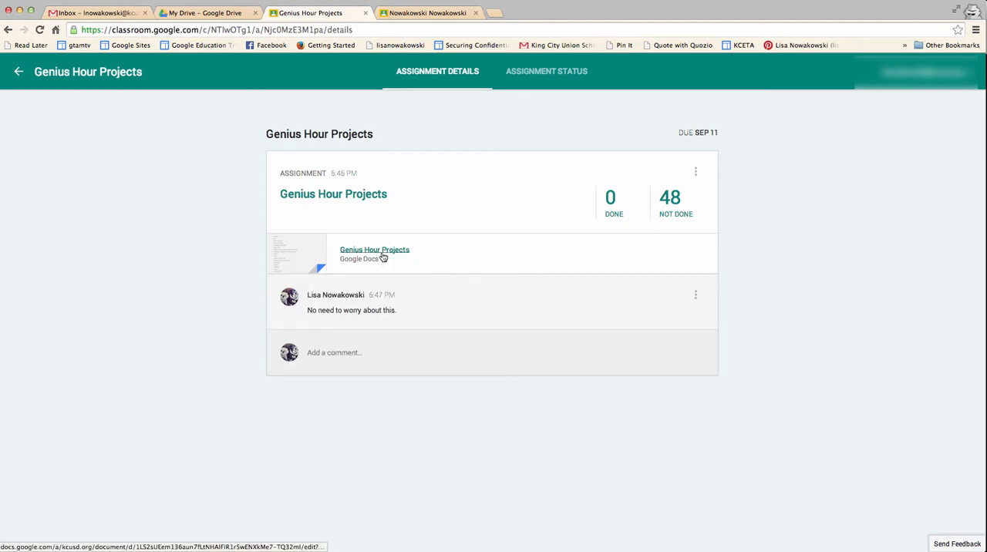
mouse_move(19, 71)
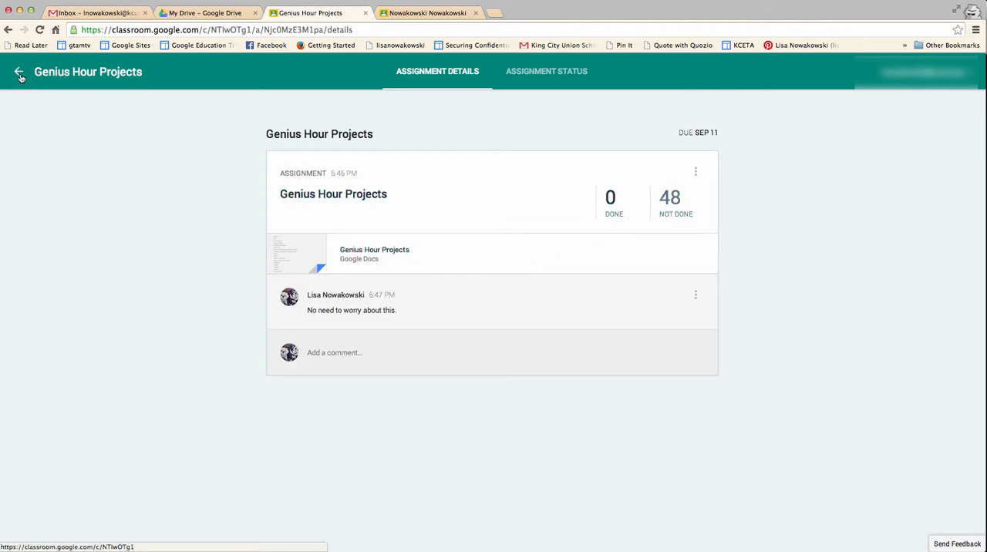
left_click(19, 70)
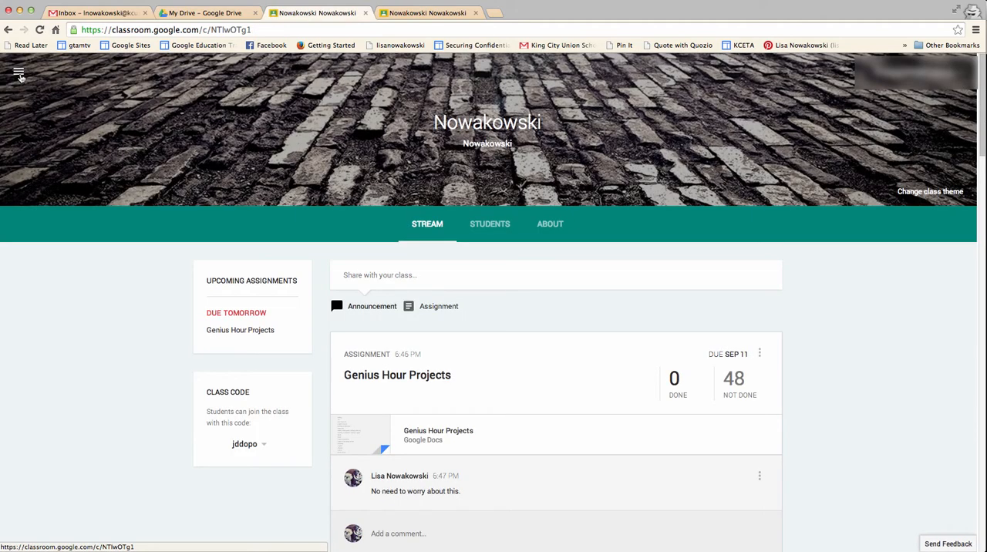
mouse_move(530, 260)
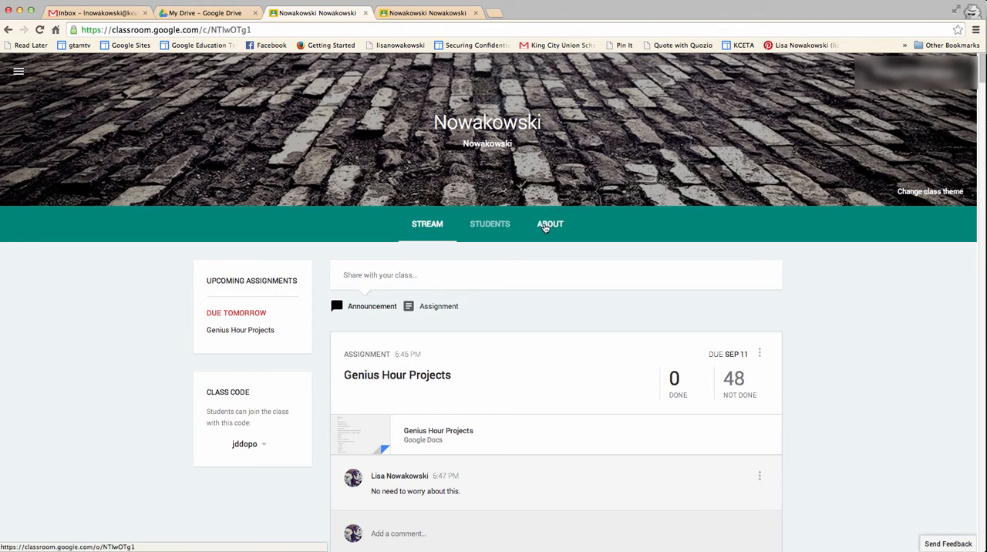
- Show the About page with 5th Grade Nowakowski details, Drive folder and My Website link
left_click(549, 224)
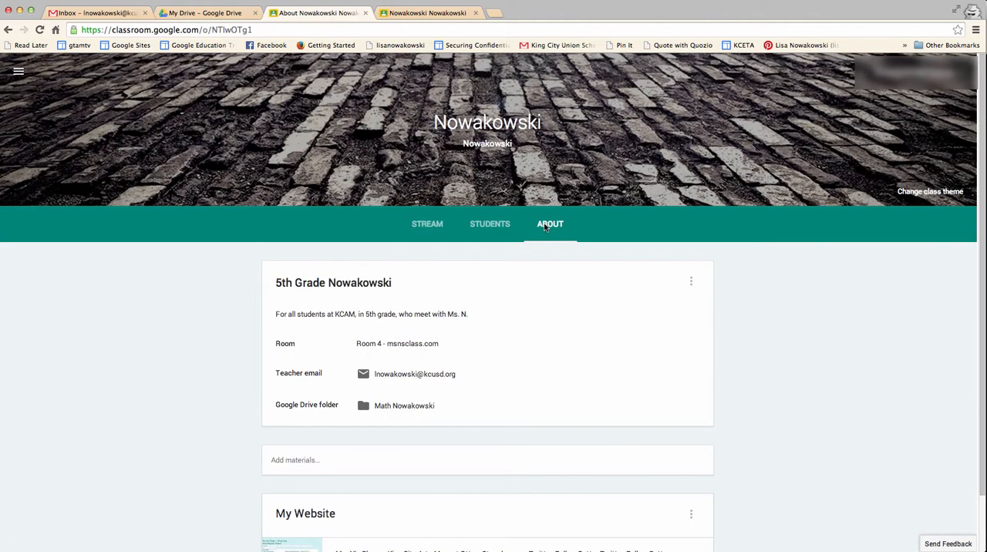
mouse_move(321, 324)
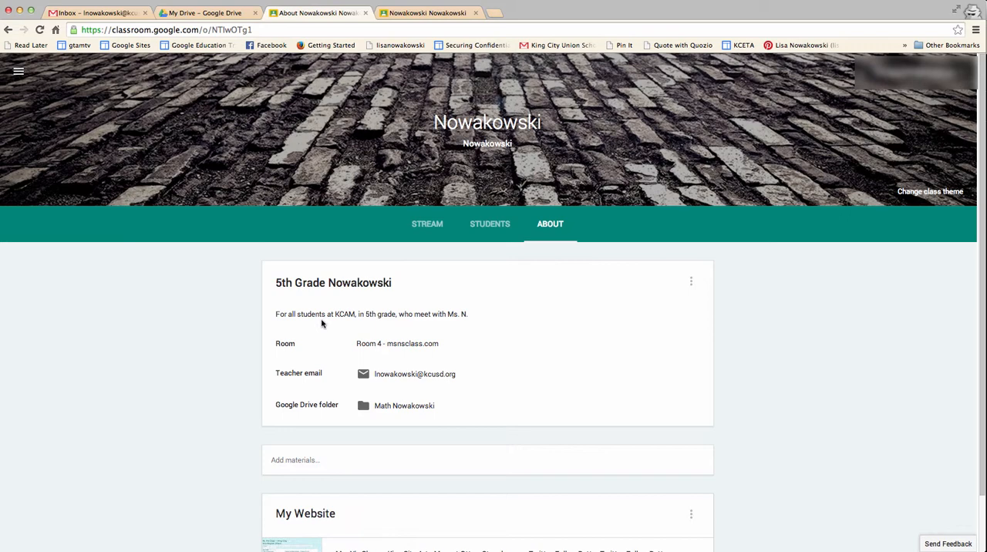
scroll("down", 3)
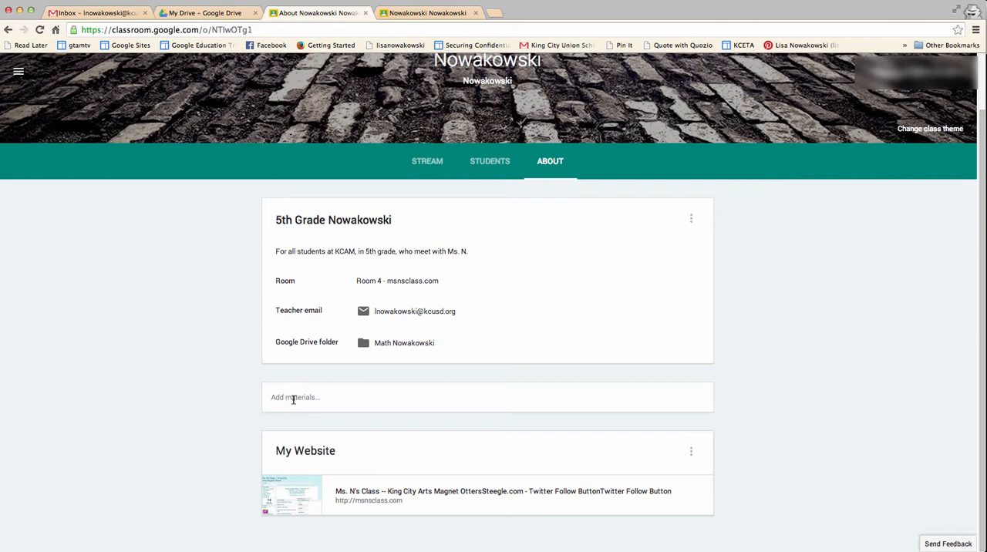
- Start a new materials post on the Nowakowski About page and browse toward the My Website link
left_click(294, 398)
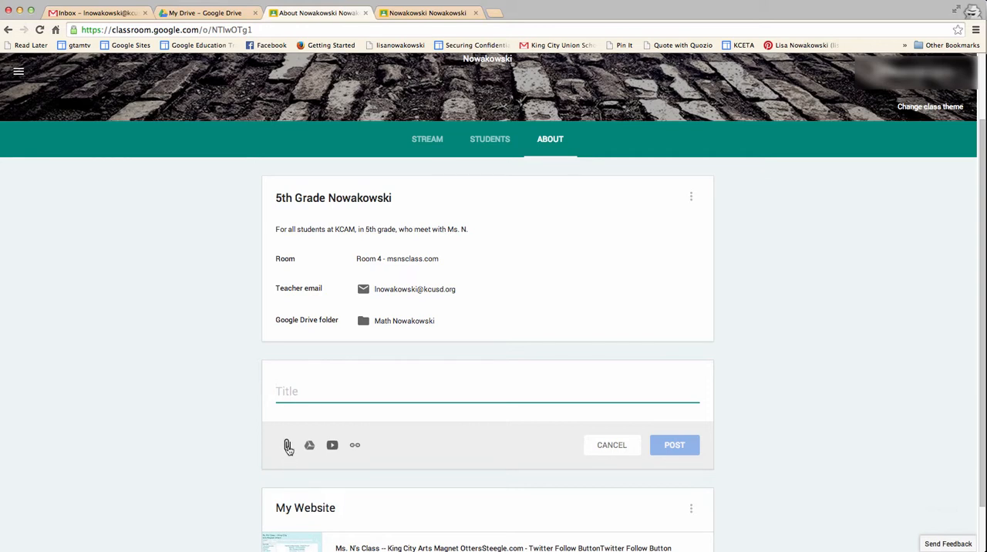
mouse_move(287, 444)
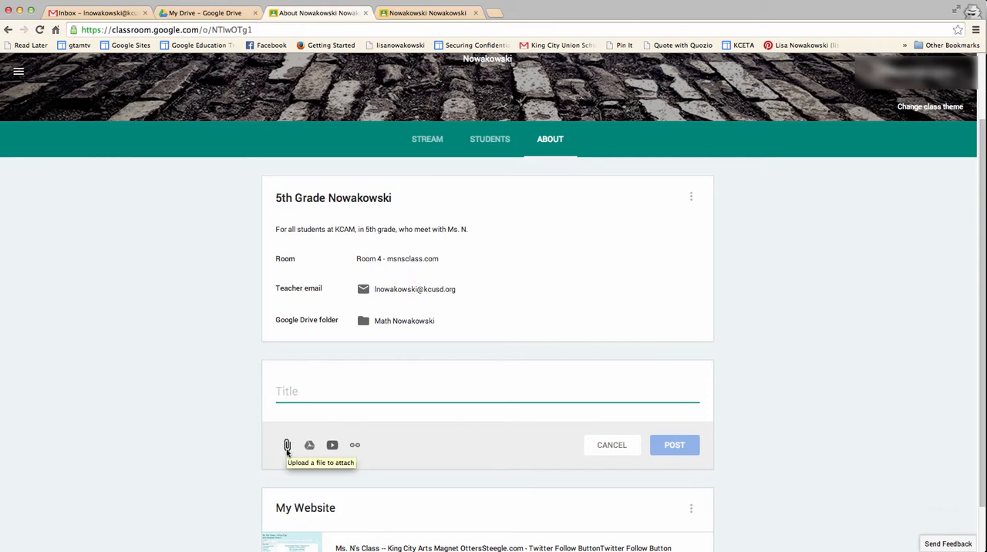
mouse_move(309, 444)
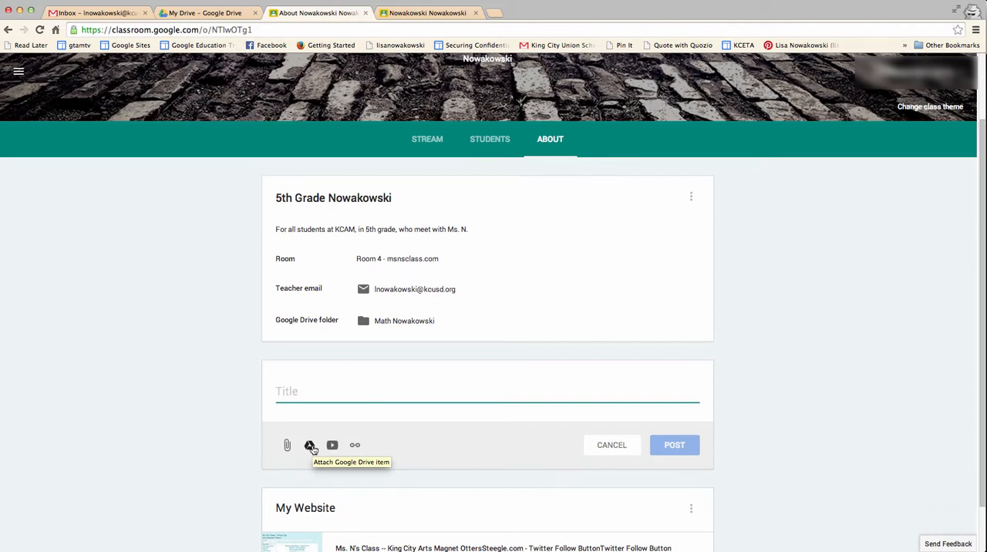
mouse_move(333, 444)
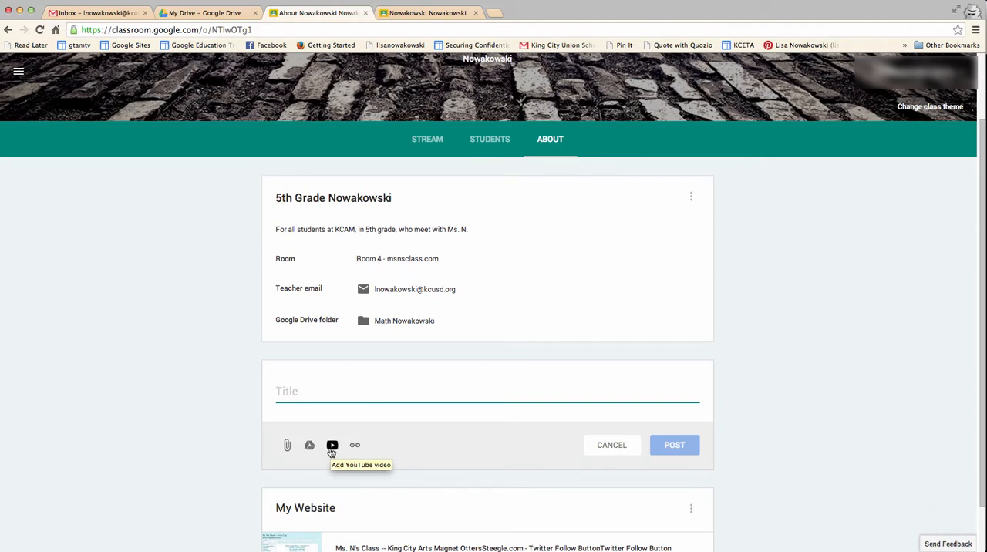
mouse_move(354, 447)
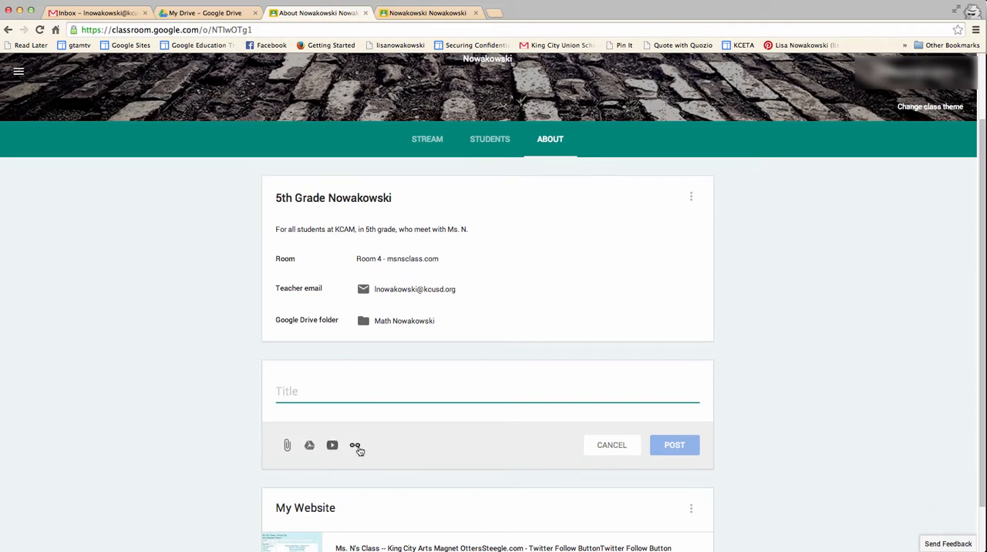
mouse_move(355, 444)
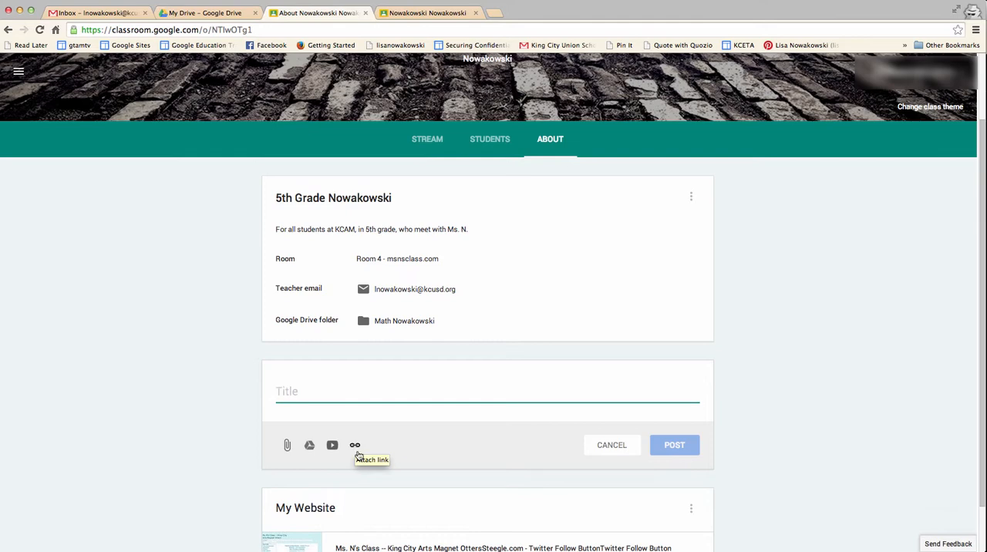
scroll("down", 3)
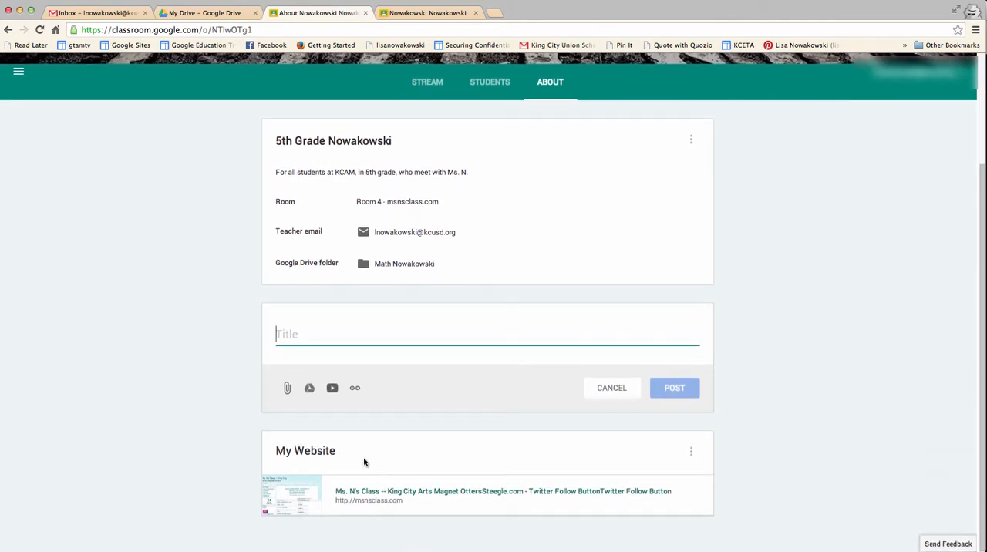
mouse_move(346, 464)
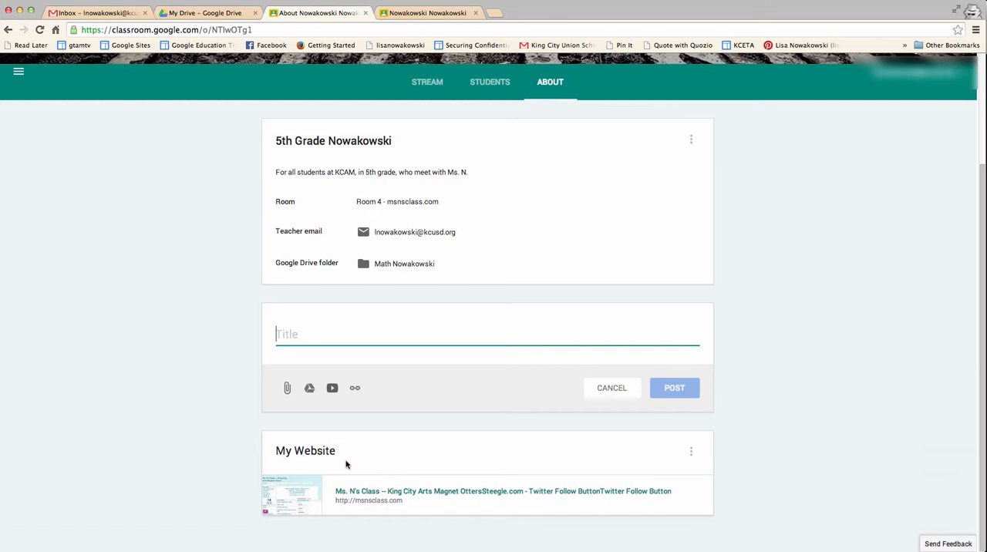
mouse_move(348, 463)
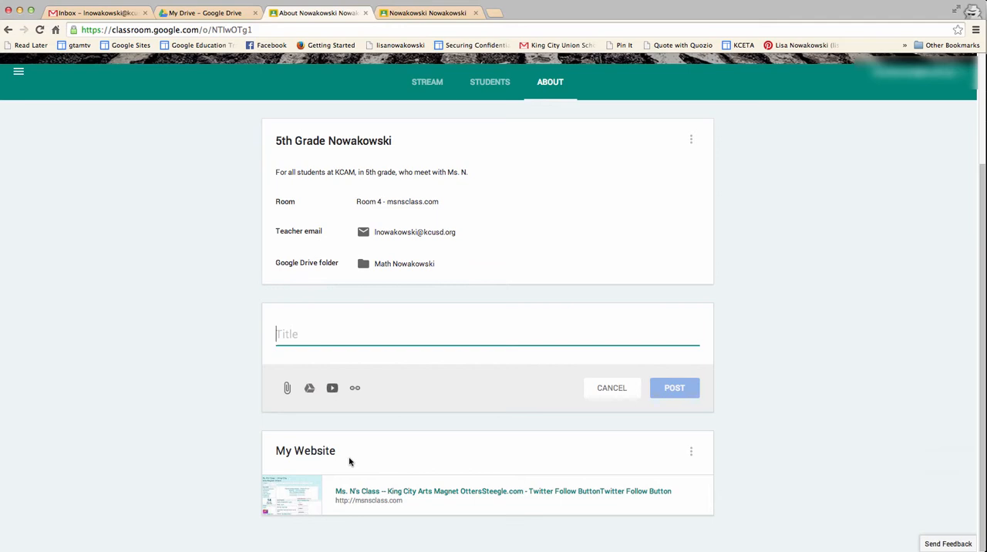
mouse_move(404, 462)
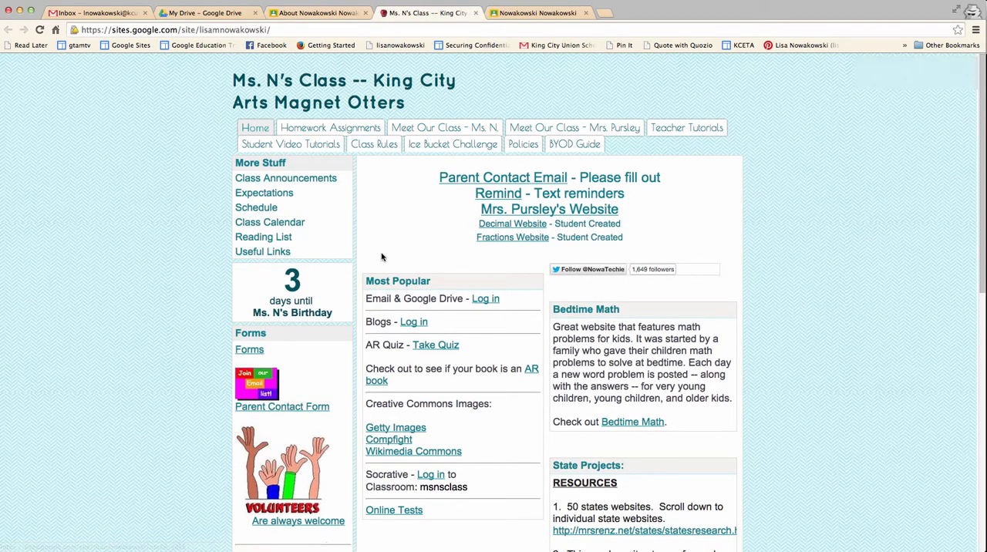
mouse_move(382, 241)
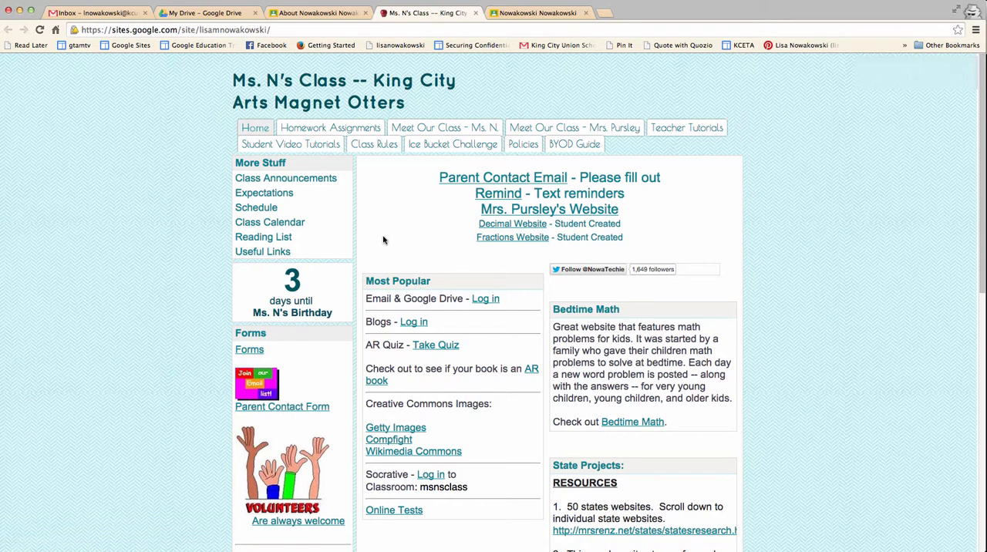